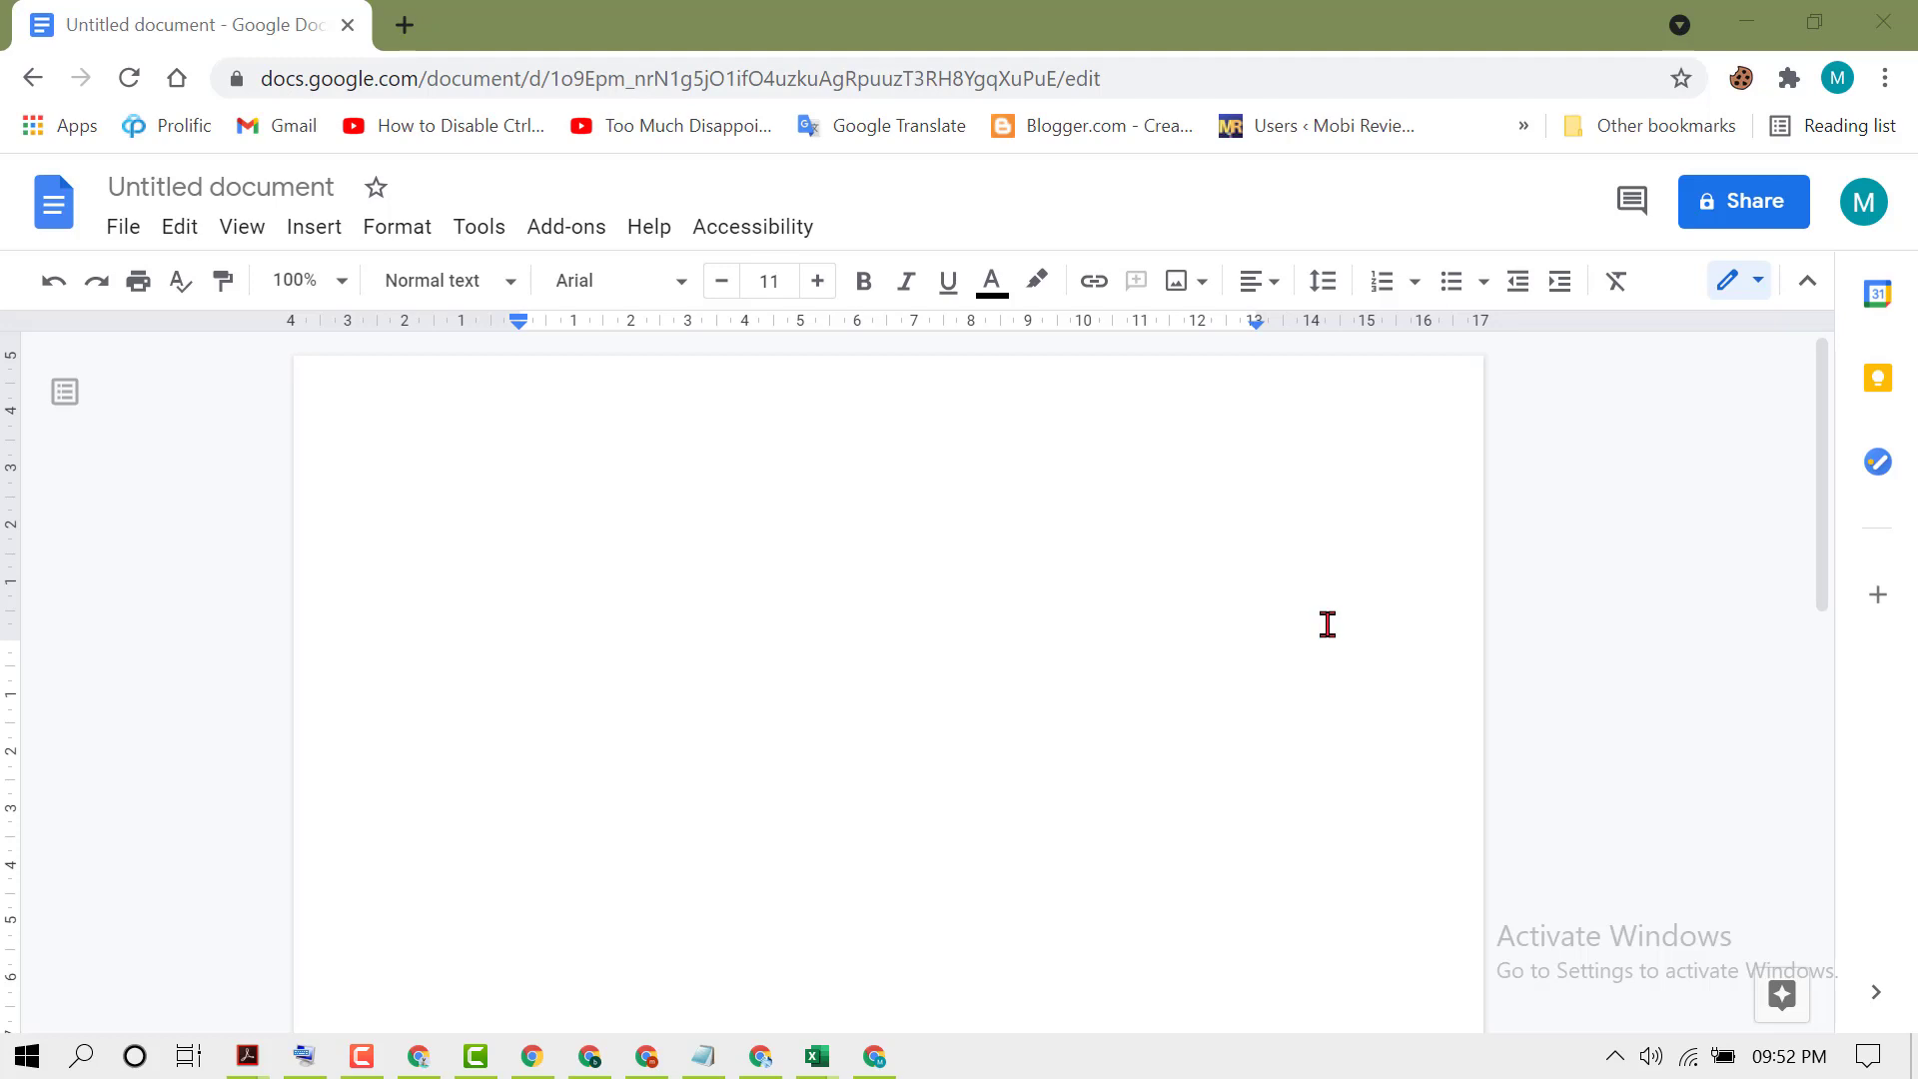
mouse_move(588, 419)
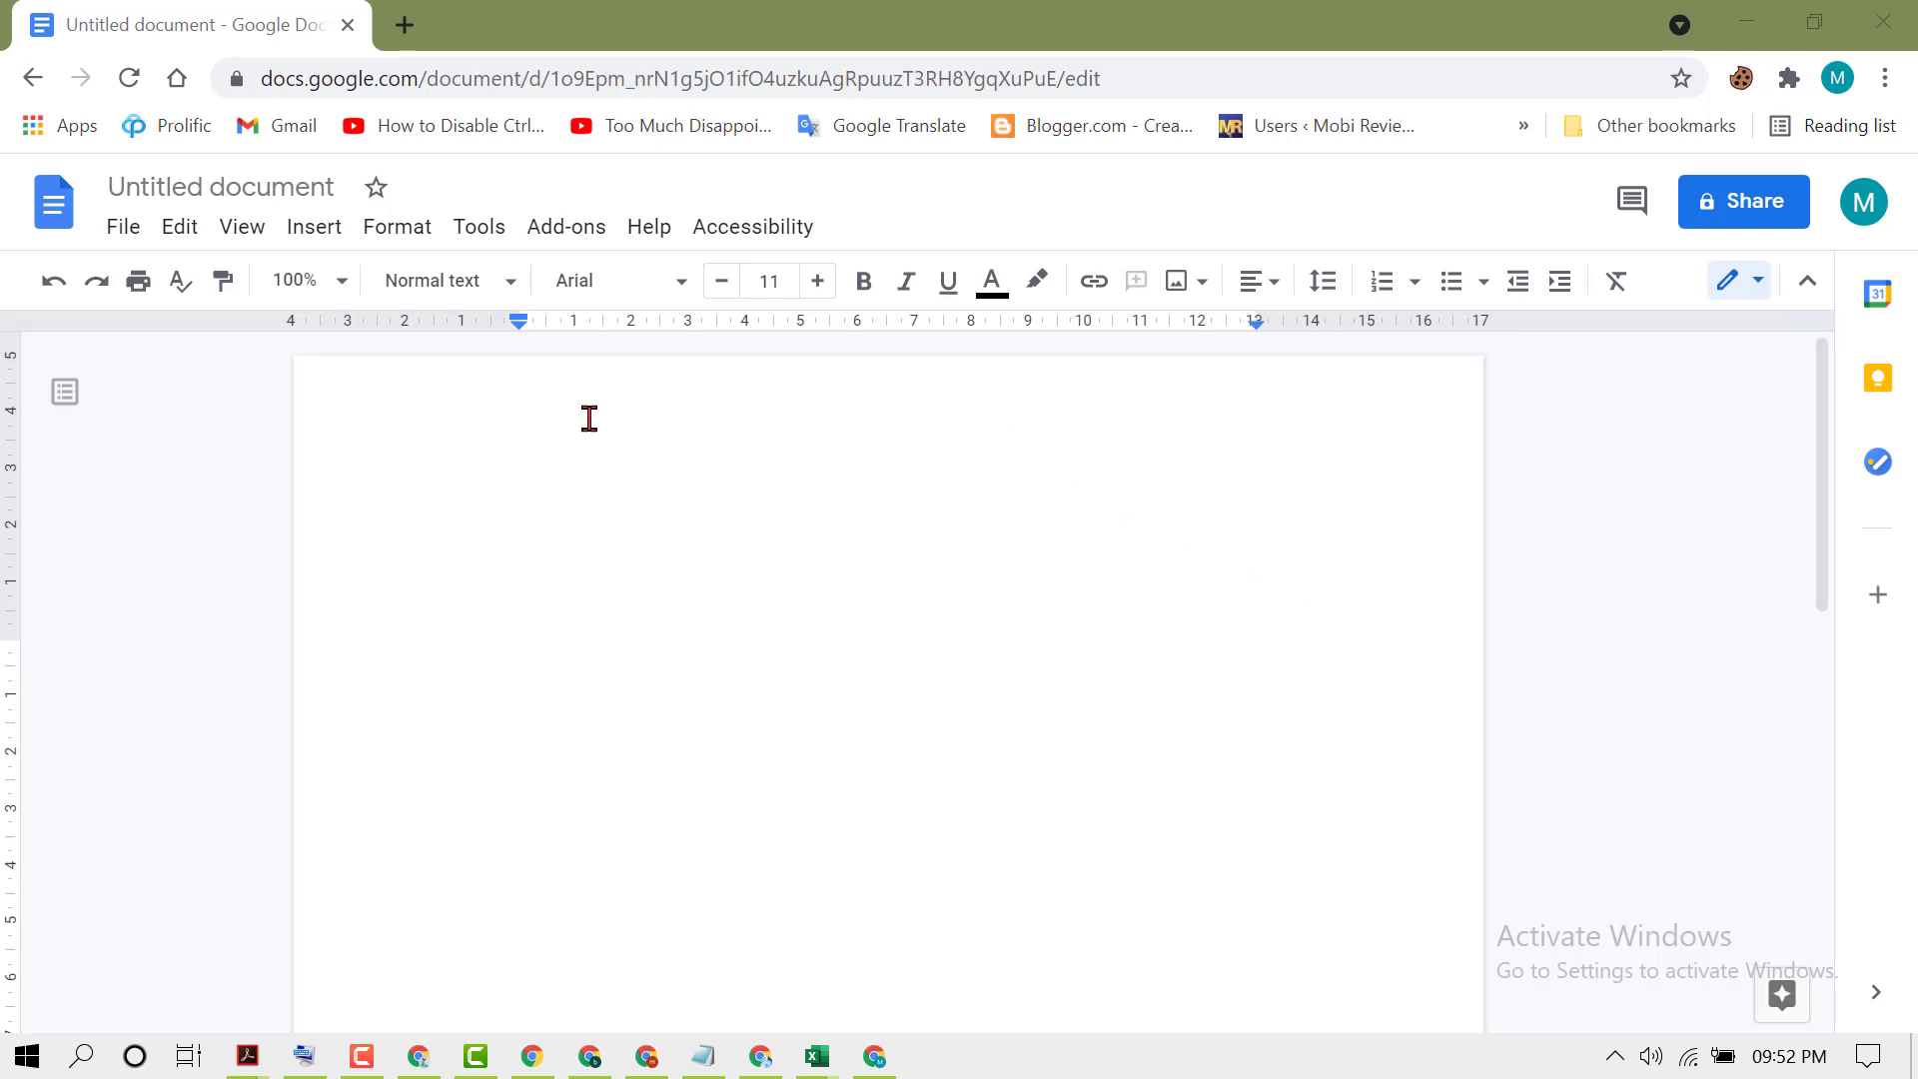
- Open a new browser tab beside the untitled document
click(403, 24)
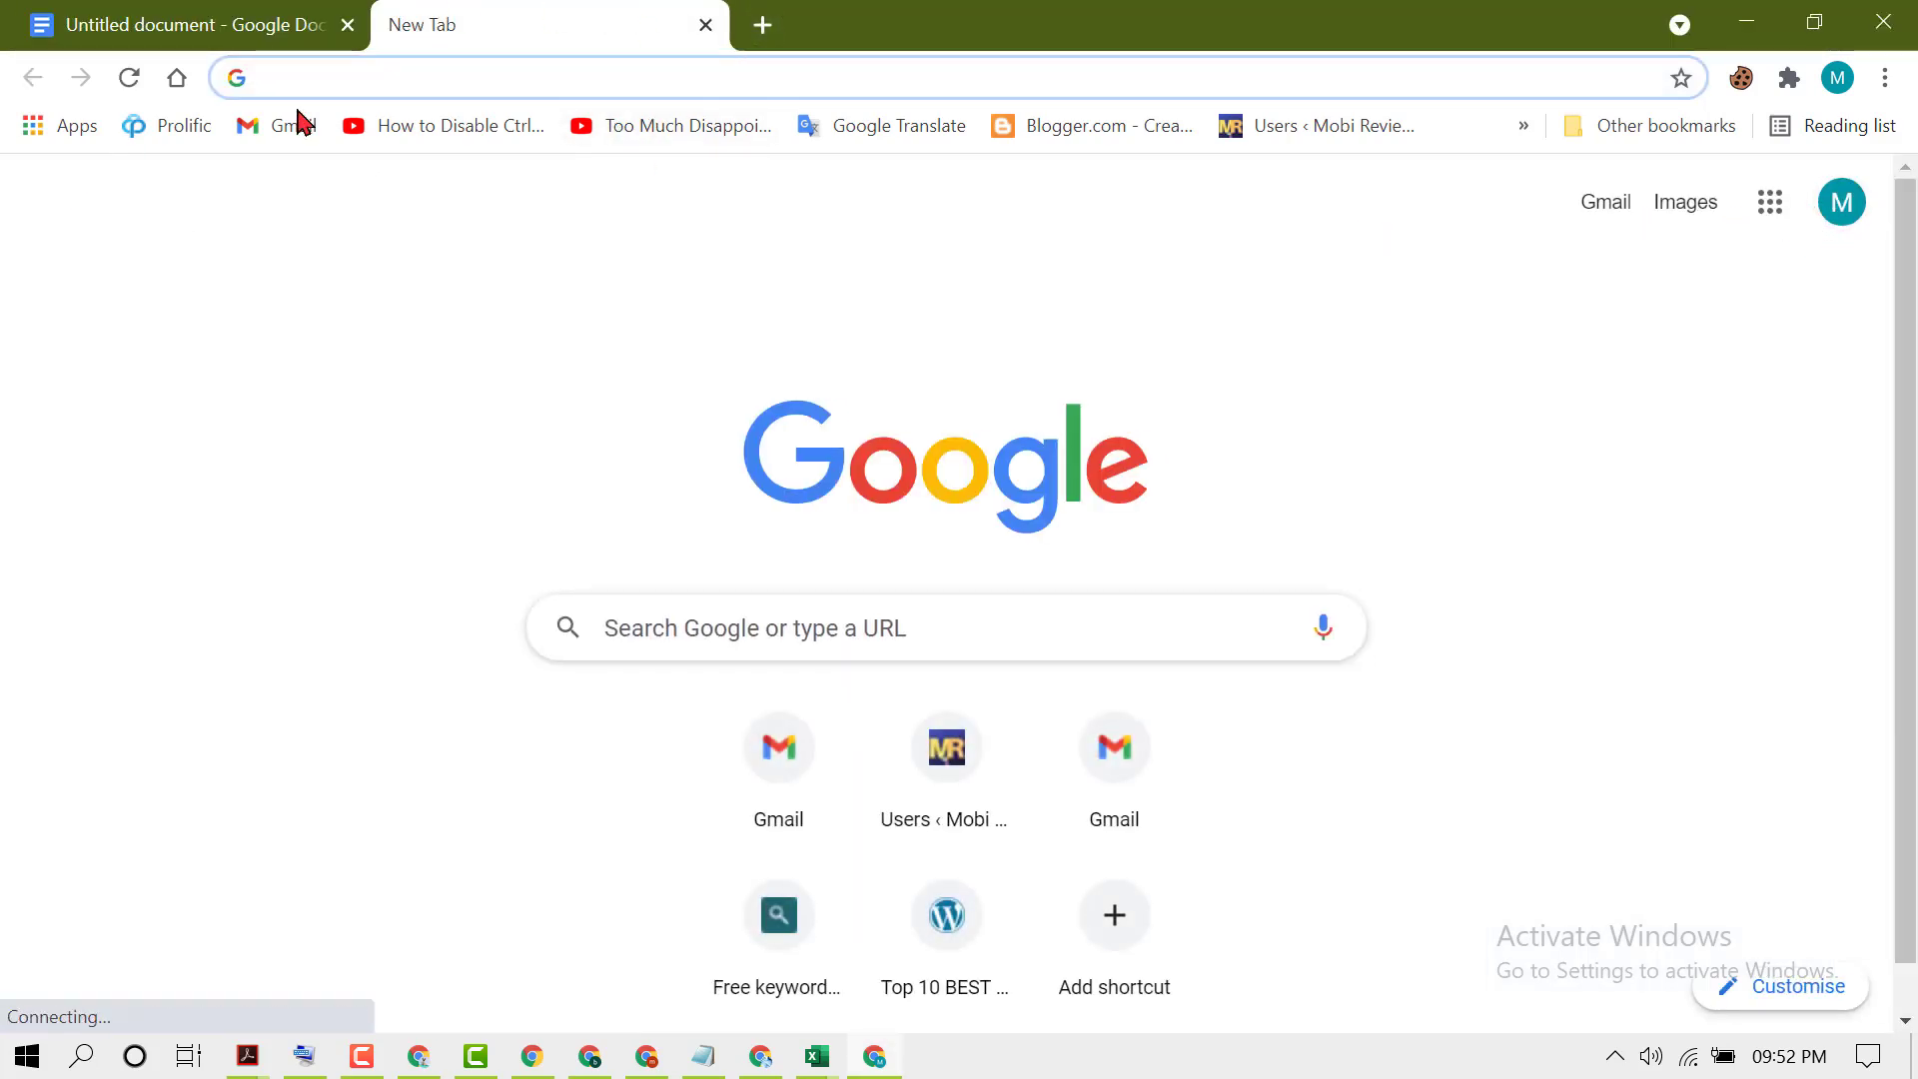
- Create a second blank Google Doc through the Google apps grid and Docs
click(856, 78)
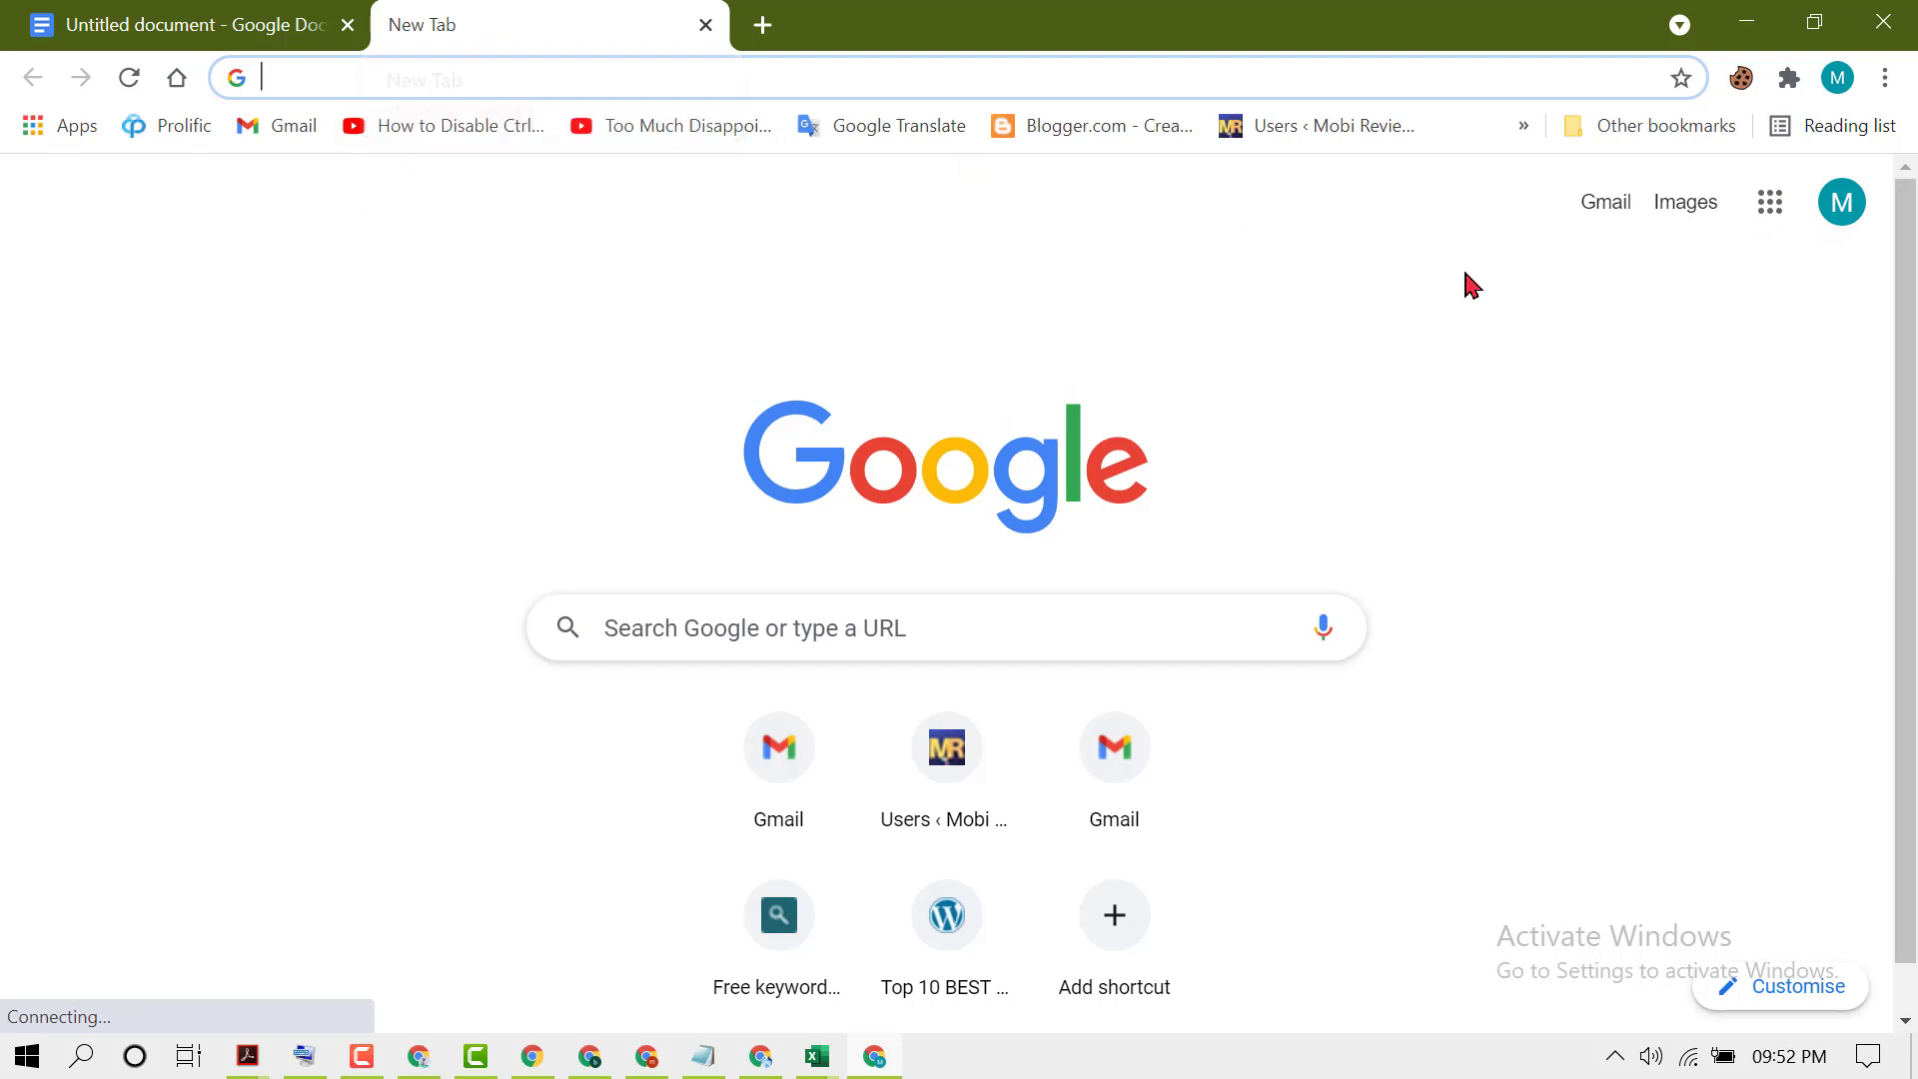
click(1769, 202)
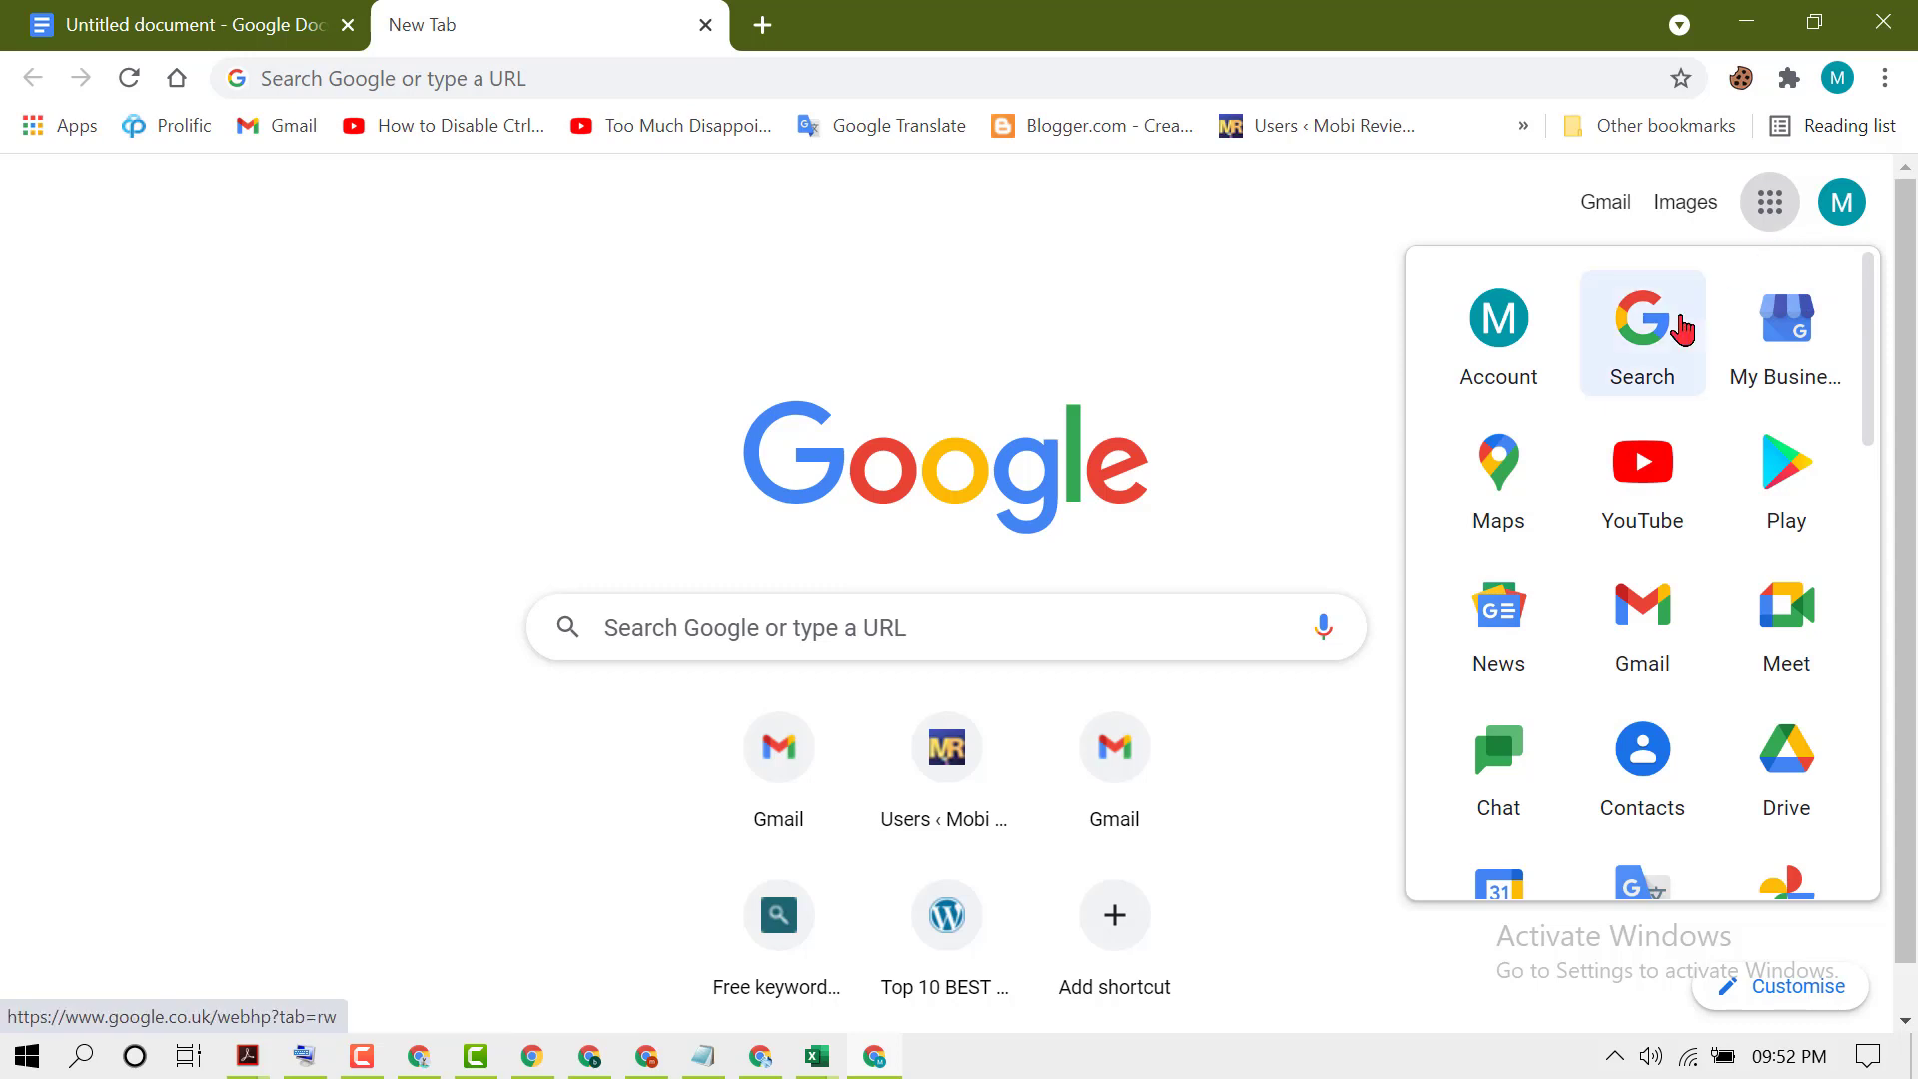
scroll(down, 3)
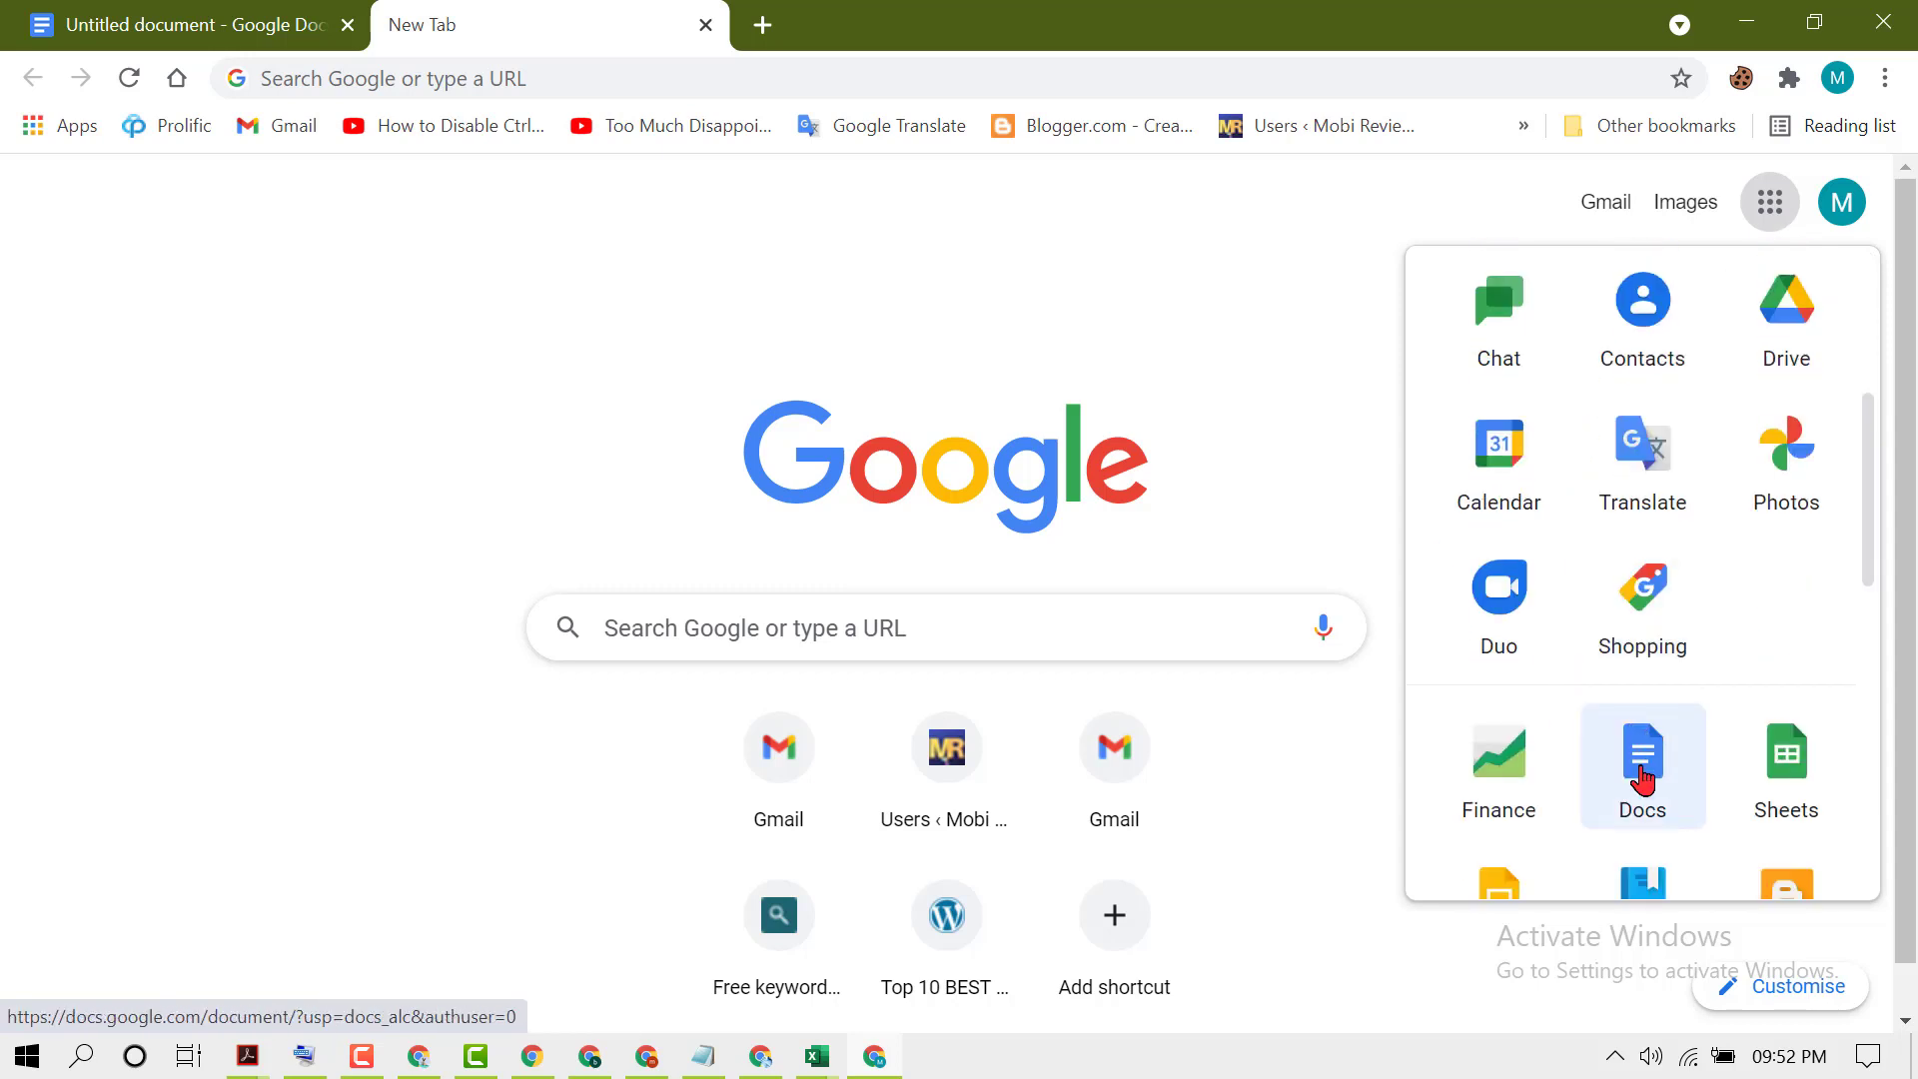
click(1641, 766)
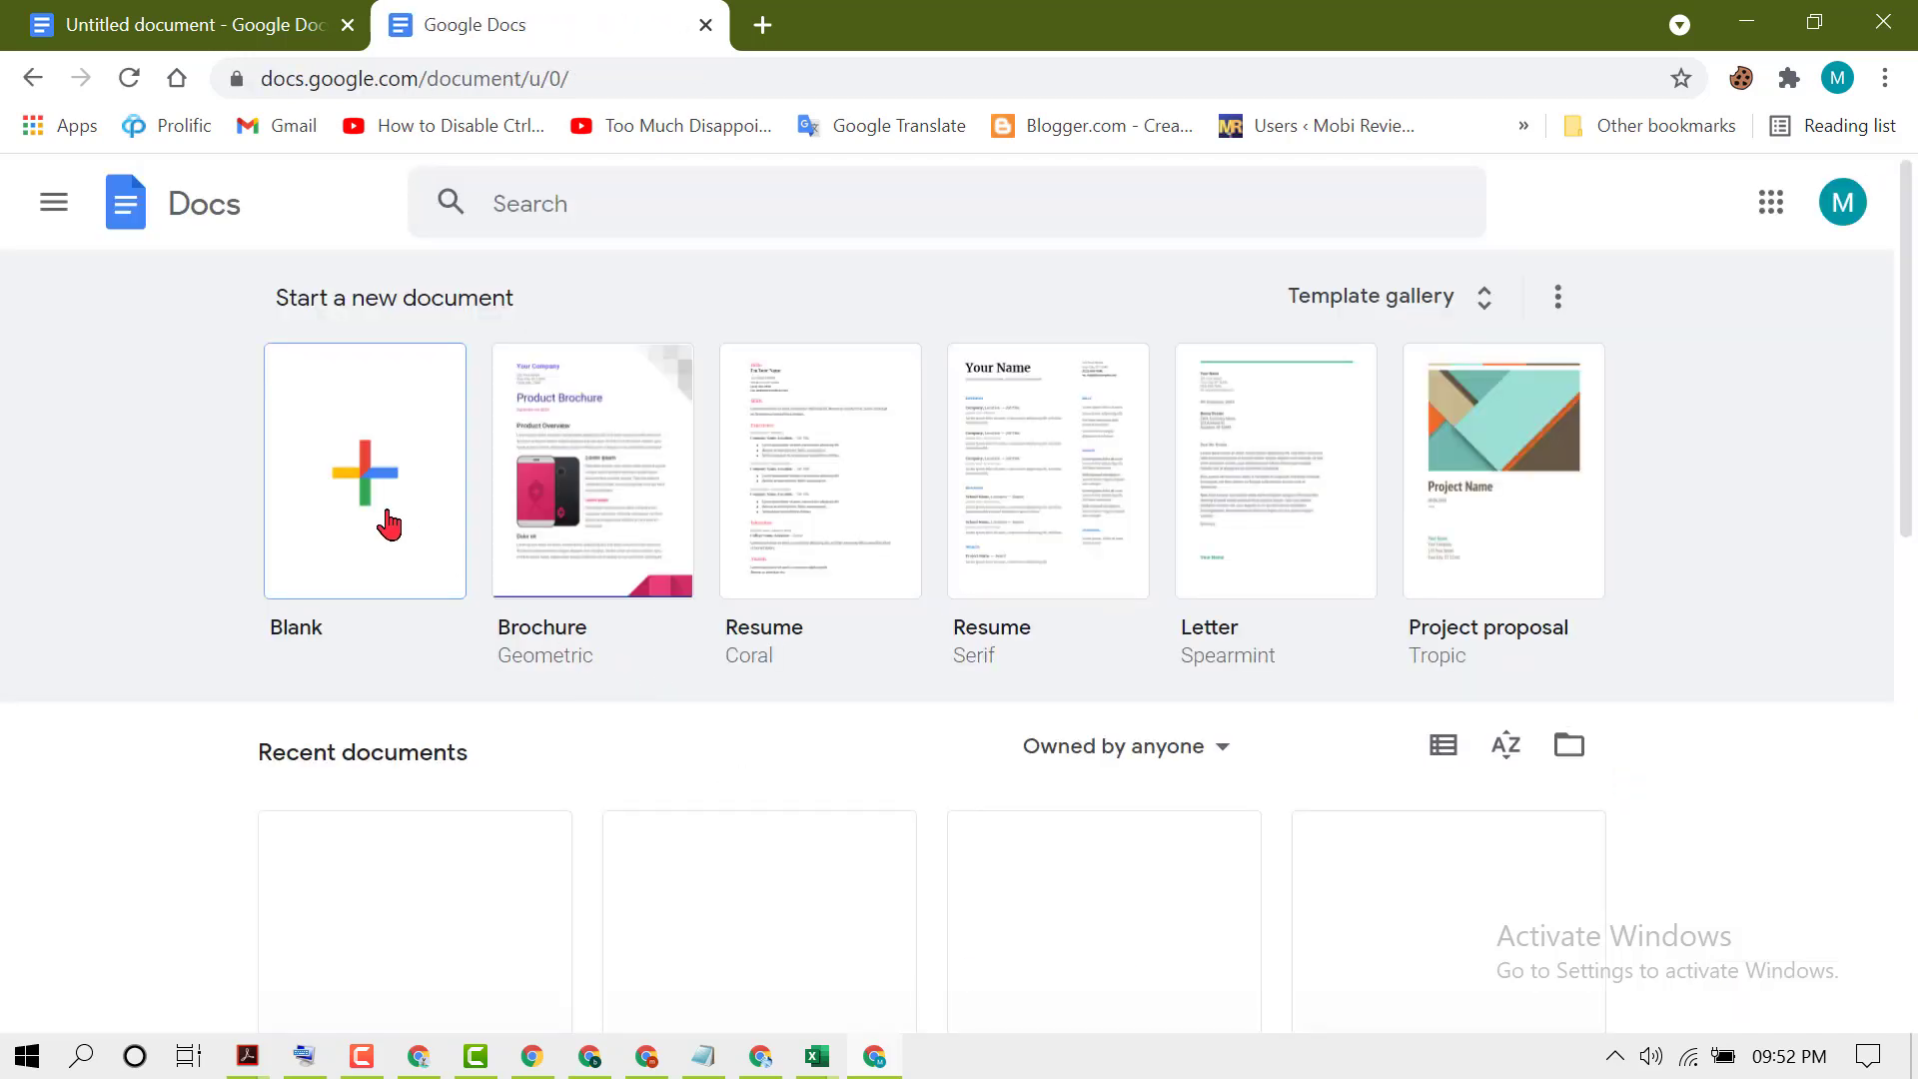
click(365, 471)
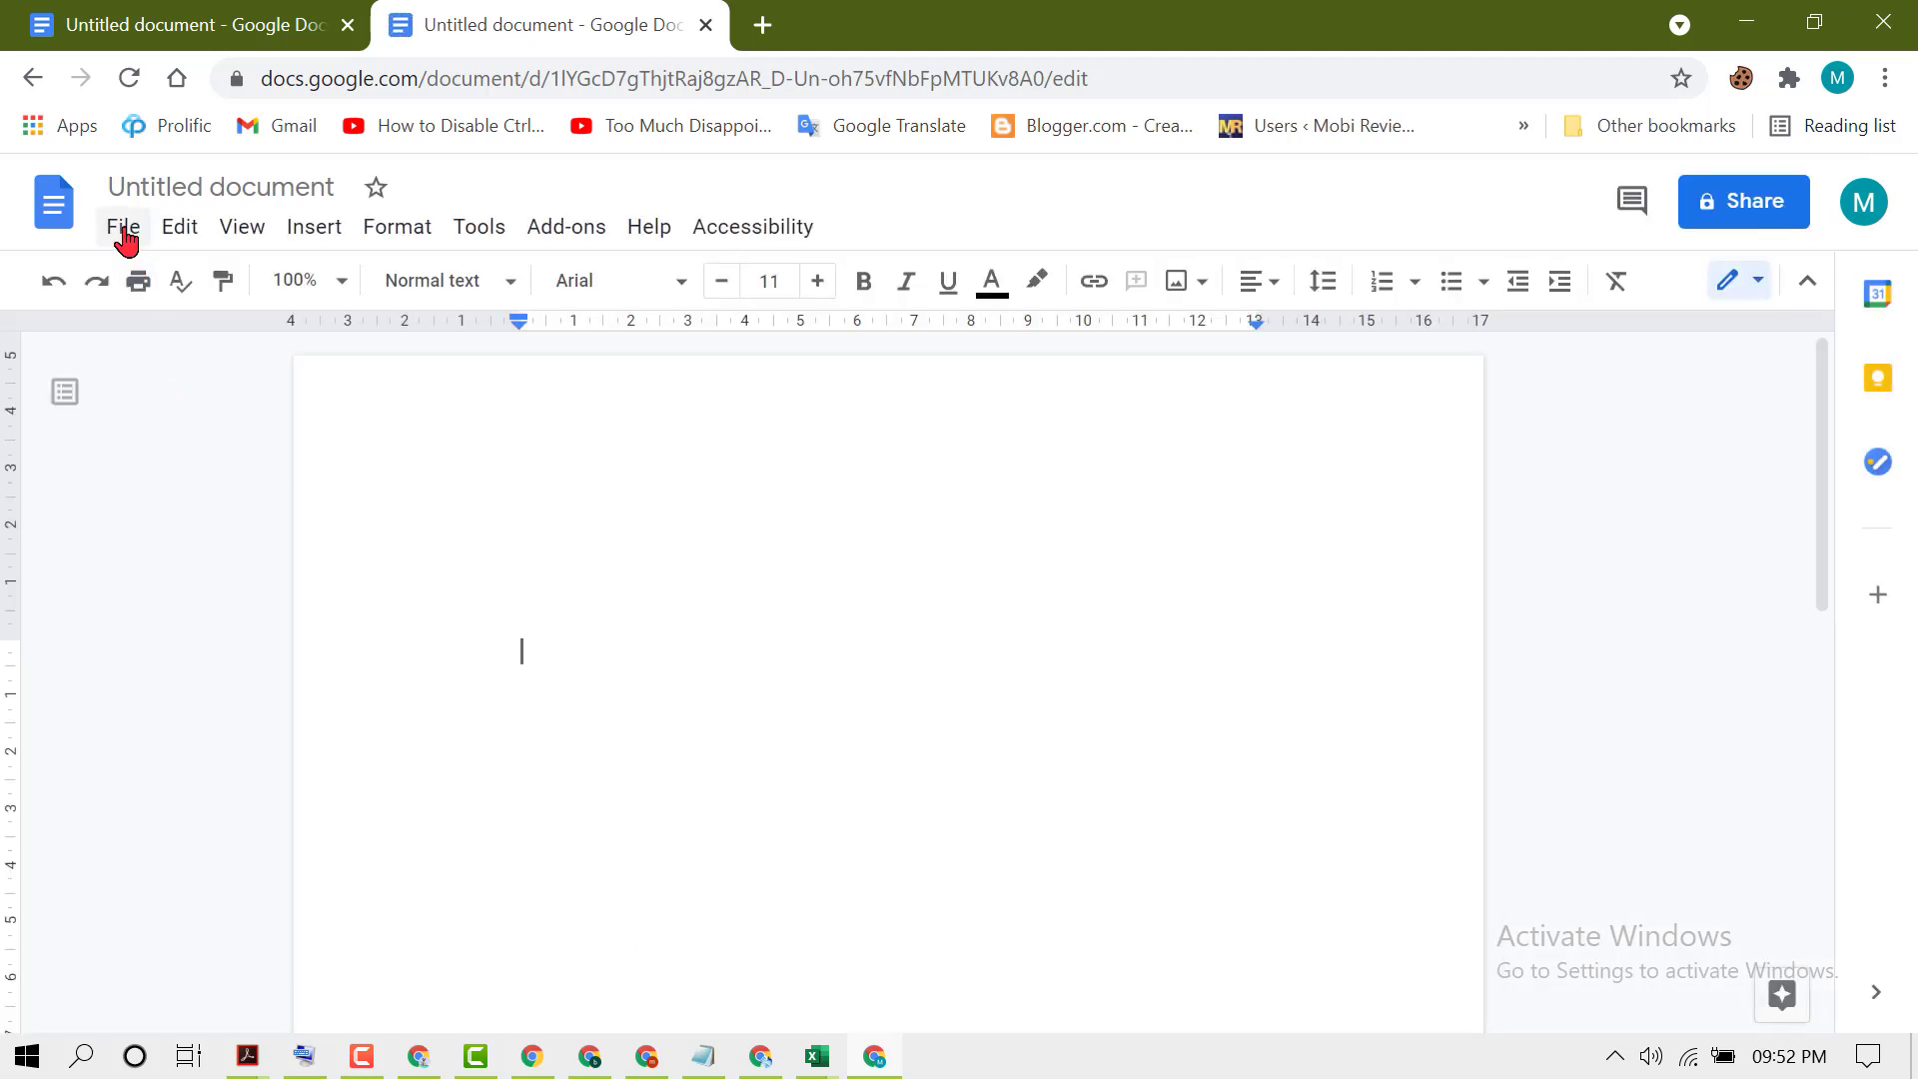
- Open Page setup from the File menu, showing A4 portrait with 5, 5, 4, 4 cm margins
click(122, 227)
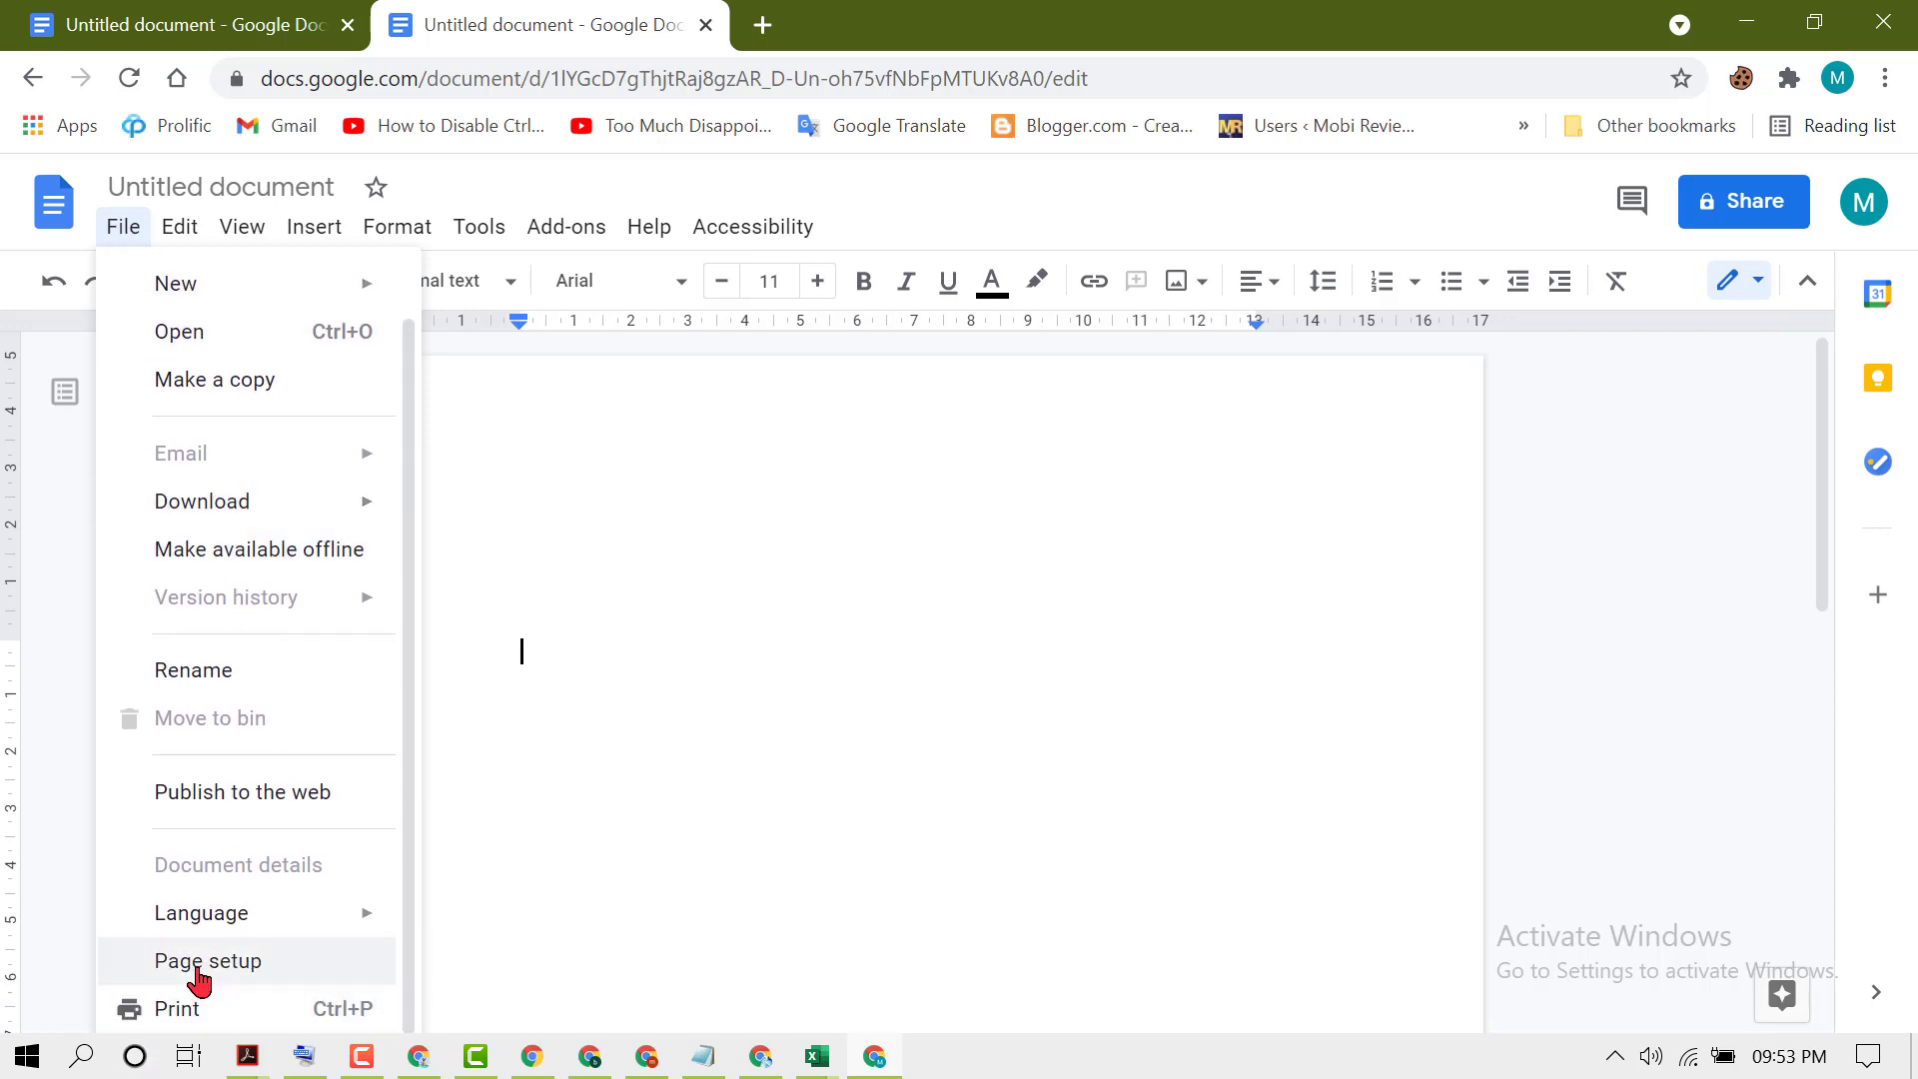
click(207, 960)
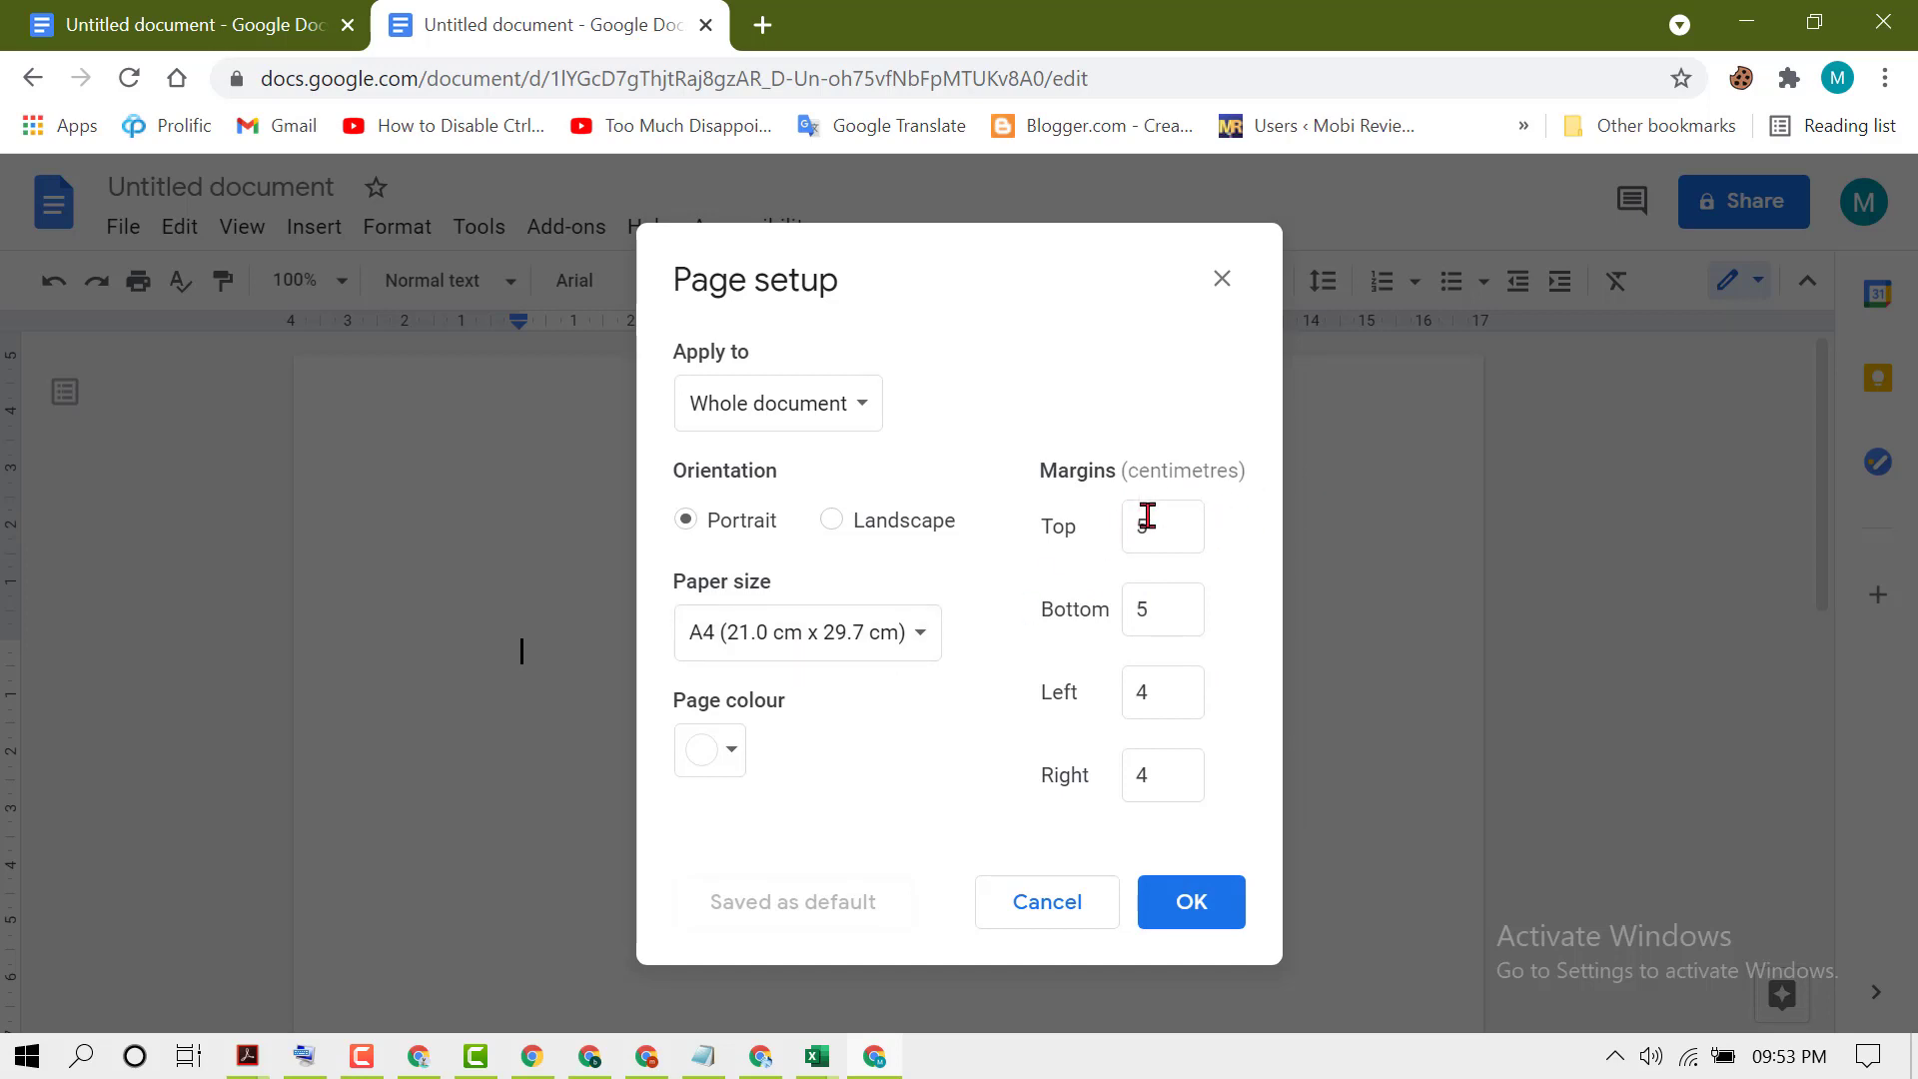
- Apply 2.54 cm top, bottom, left and right margins, then open a new browser tab
text(5)
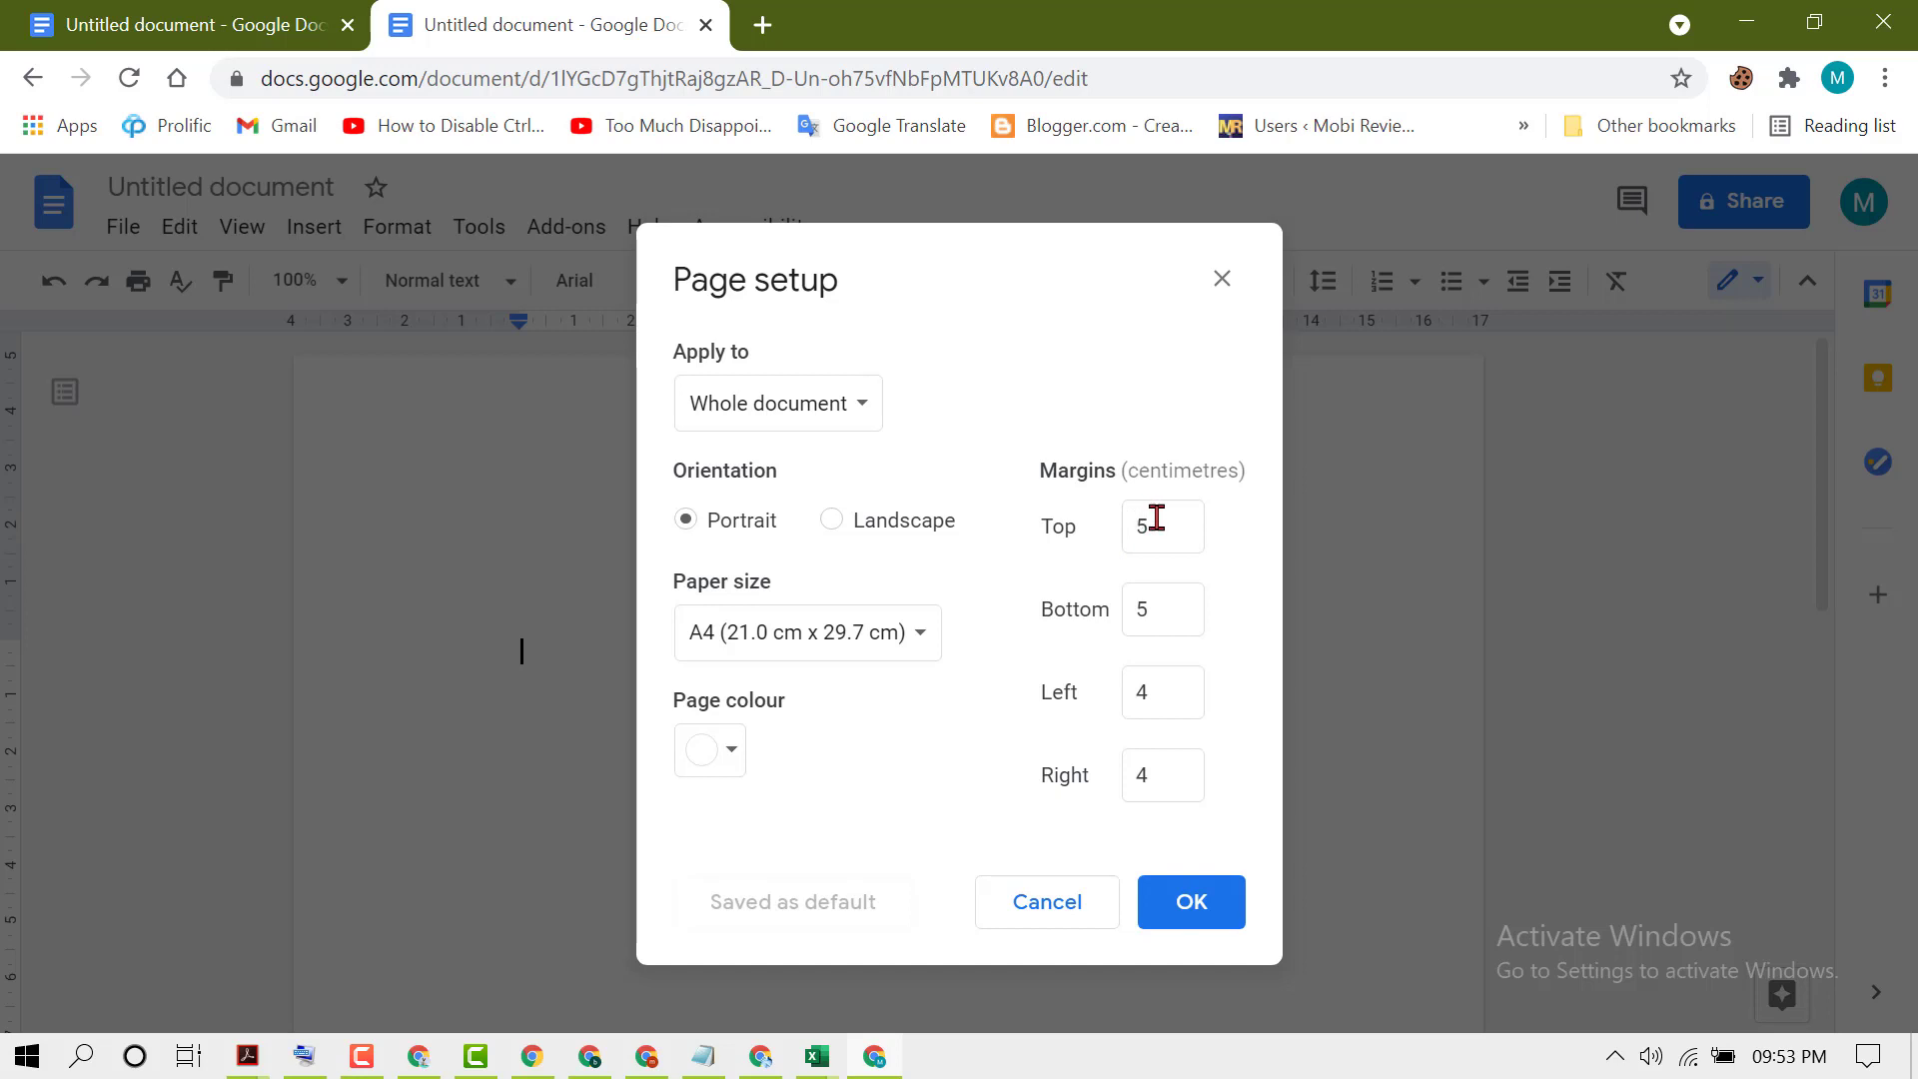
click(1161, 526)
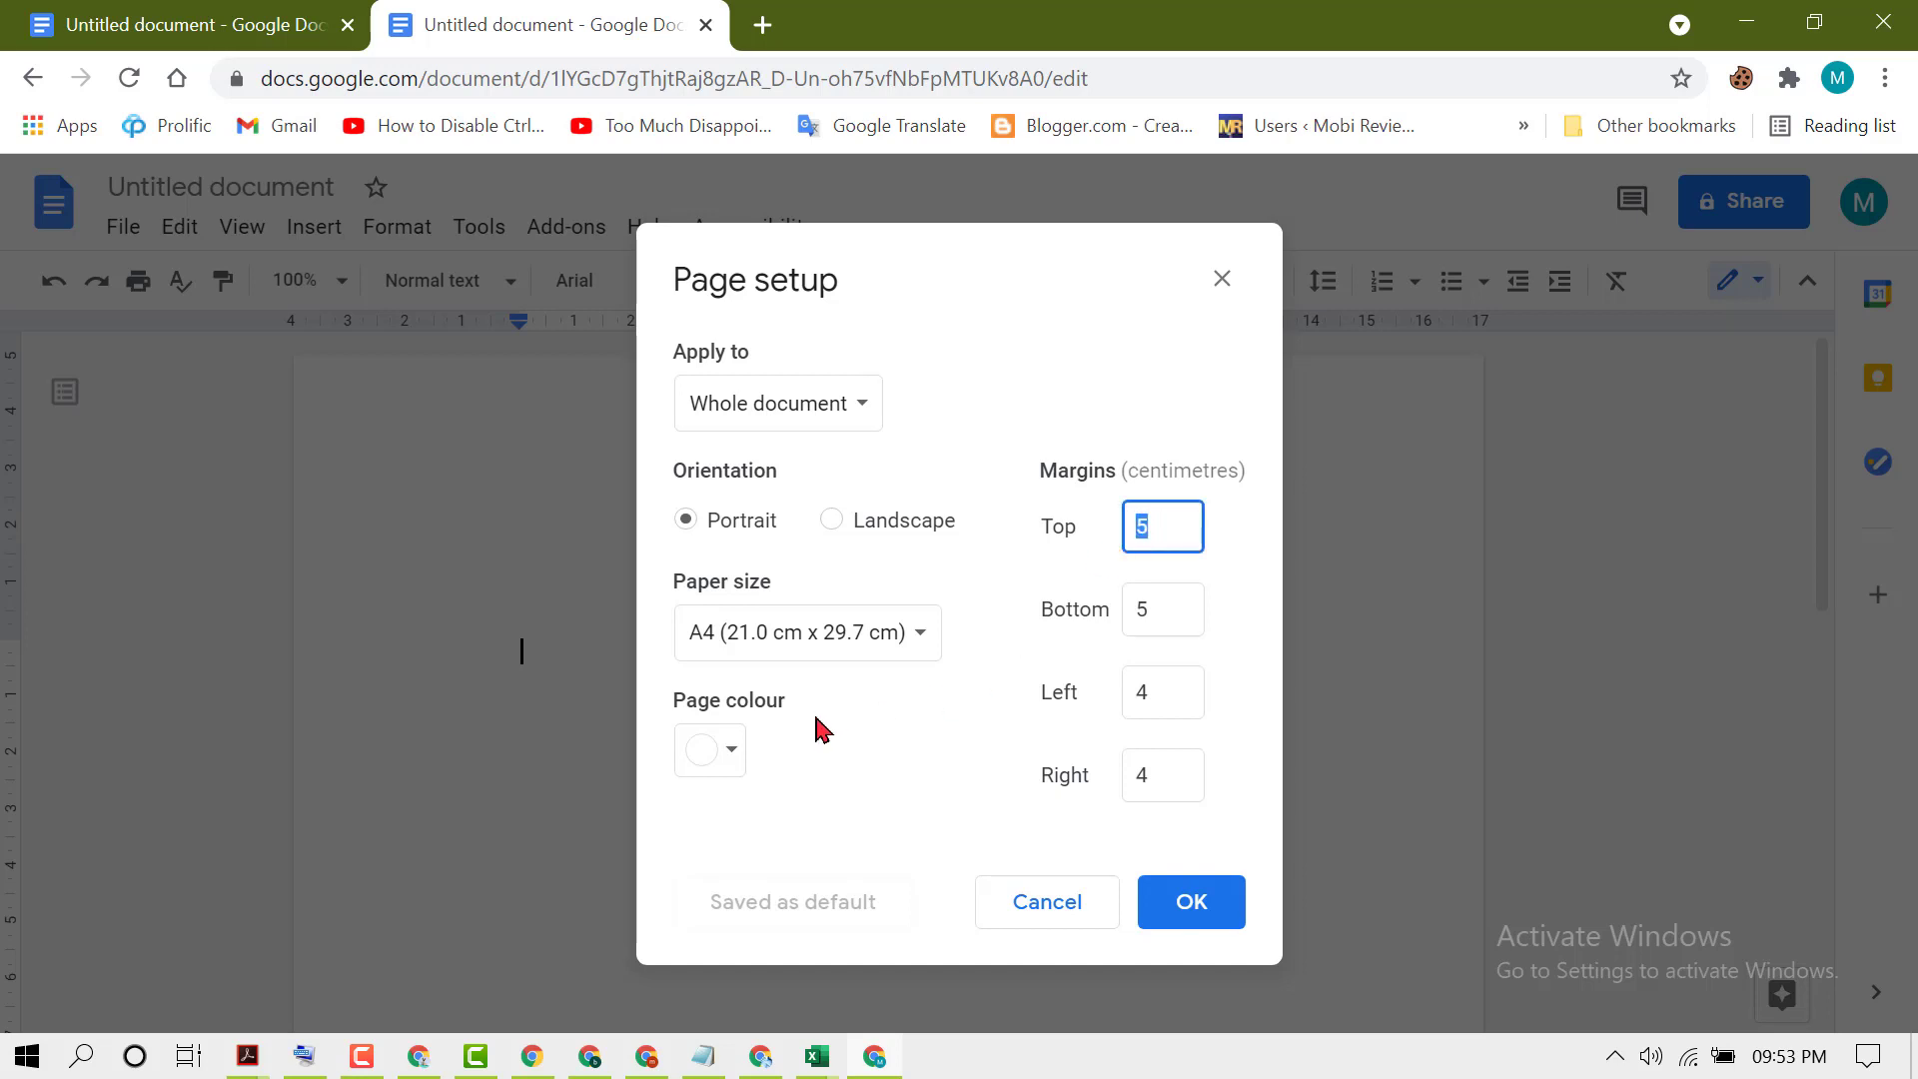
text(2)
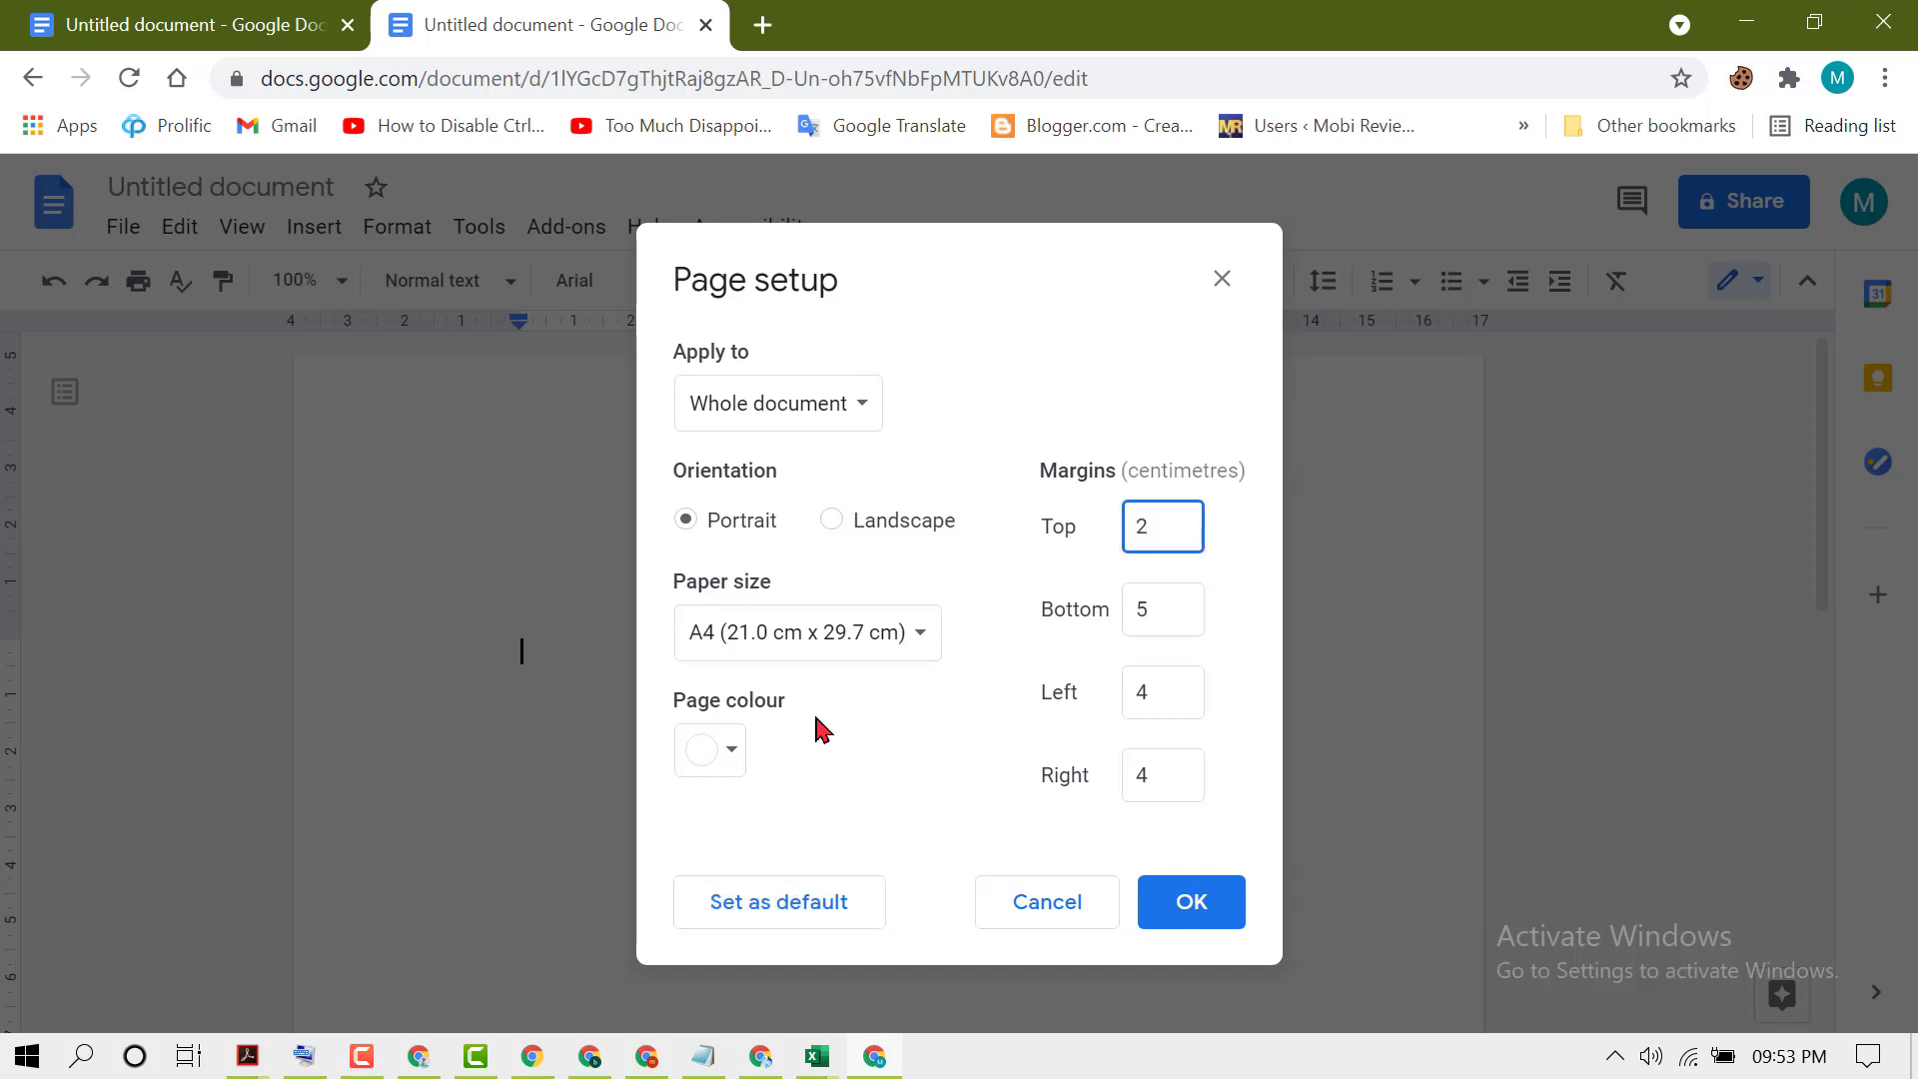
text(.54)
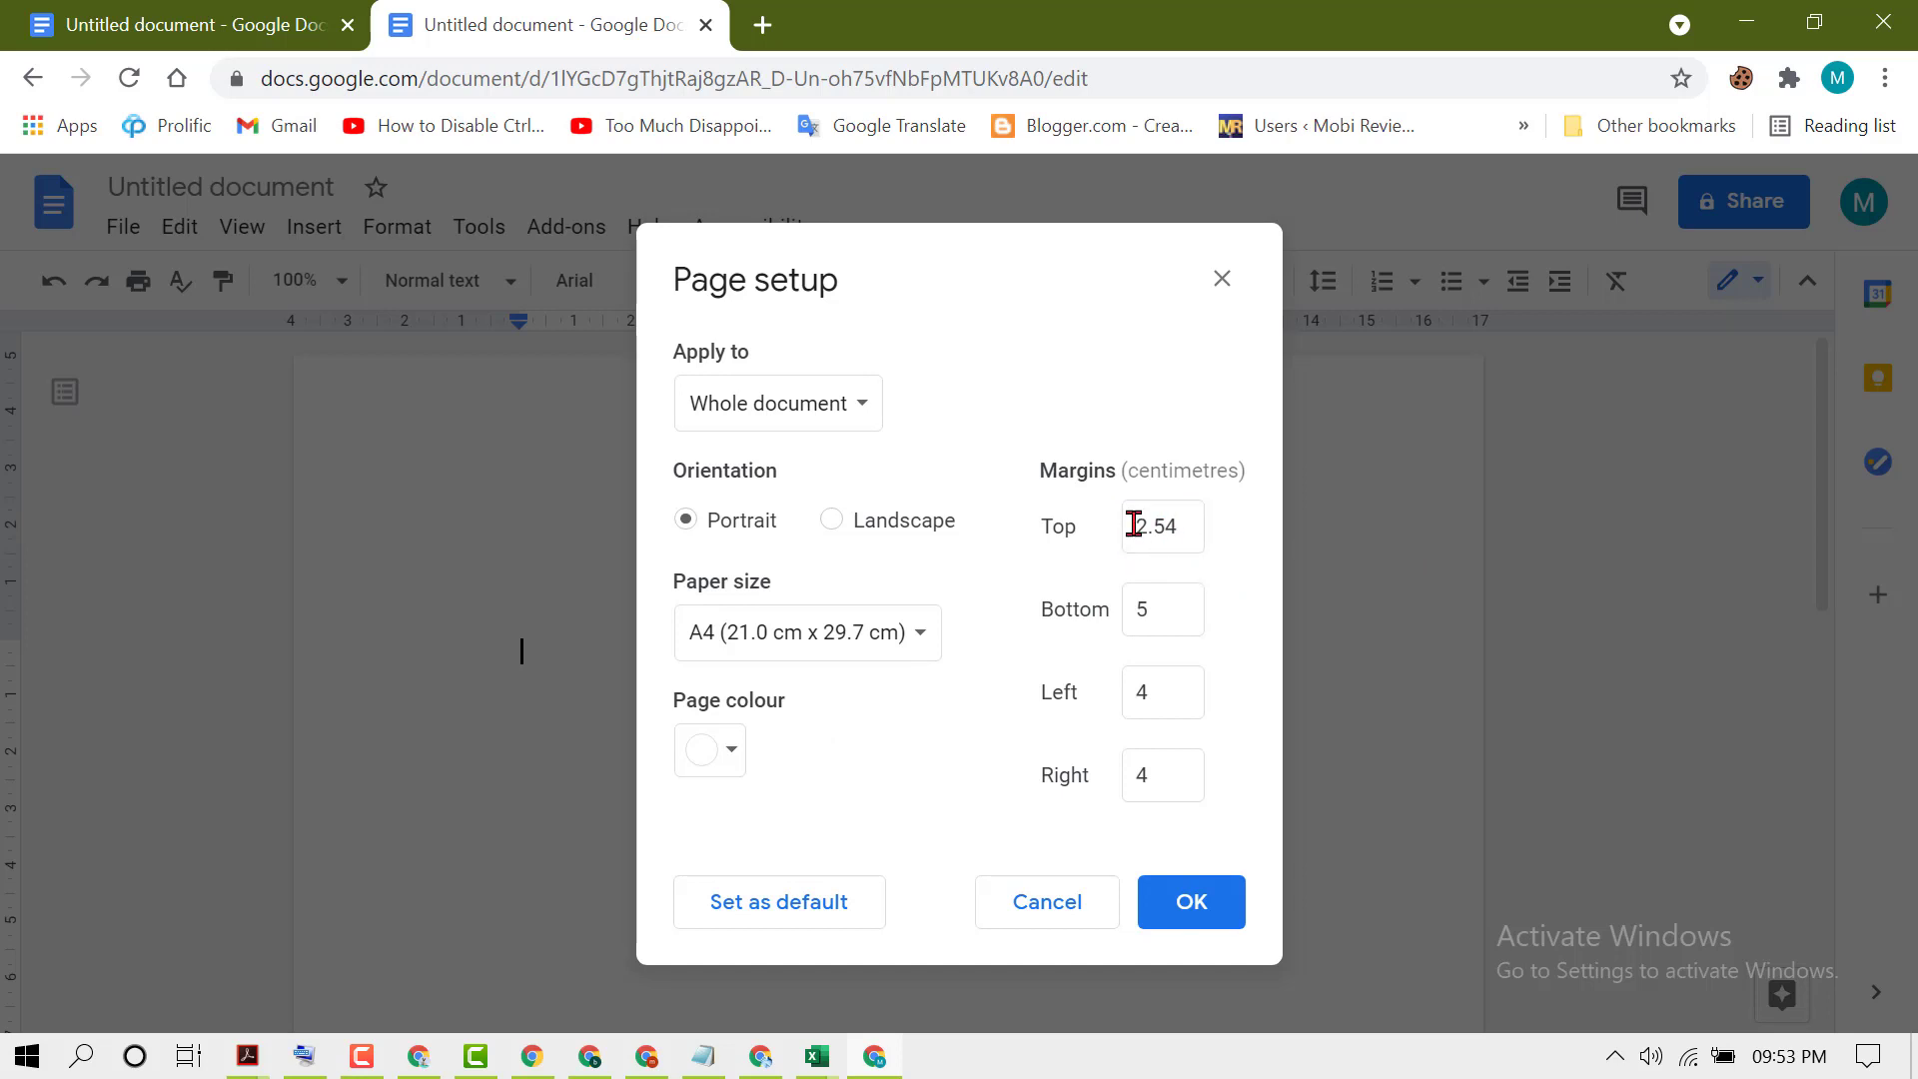
right_click(1160, 527)
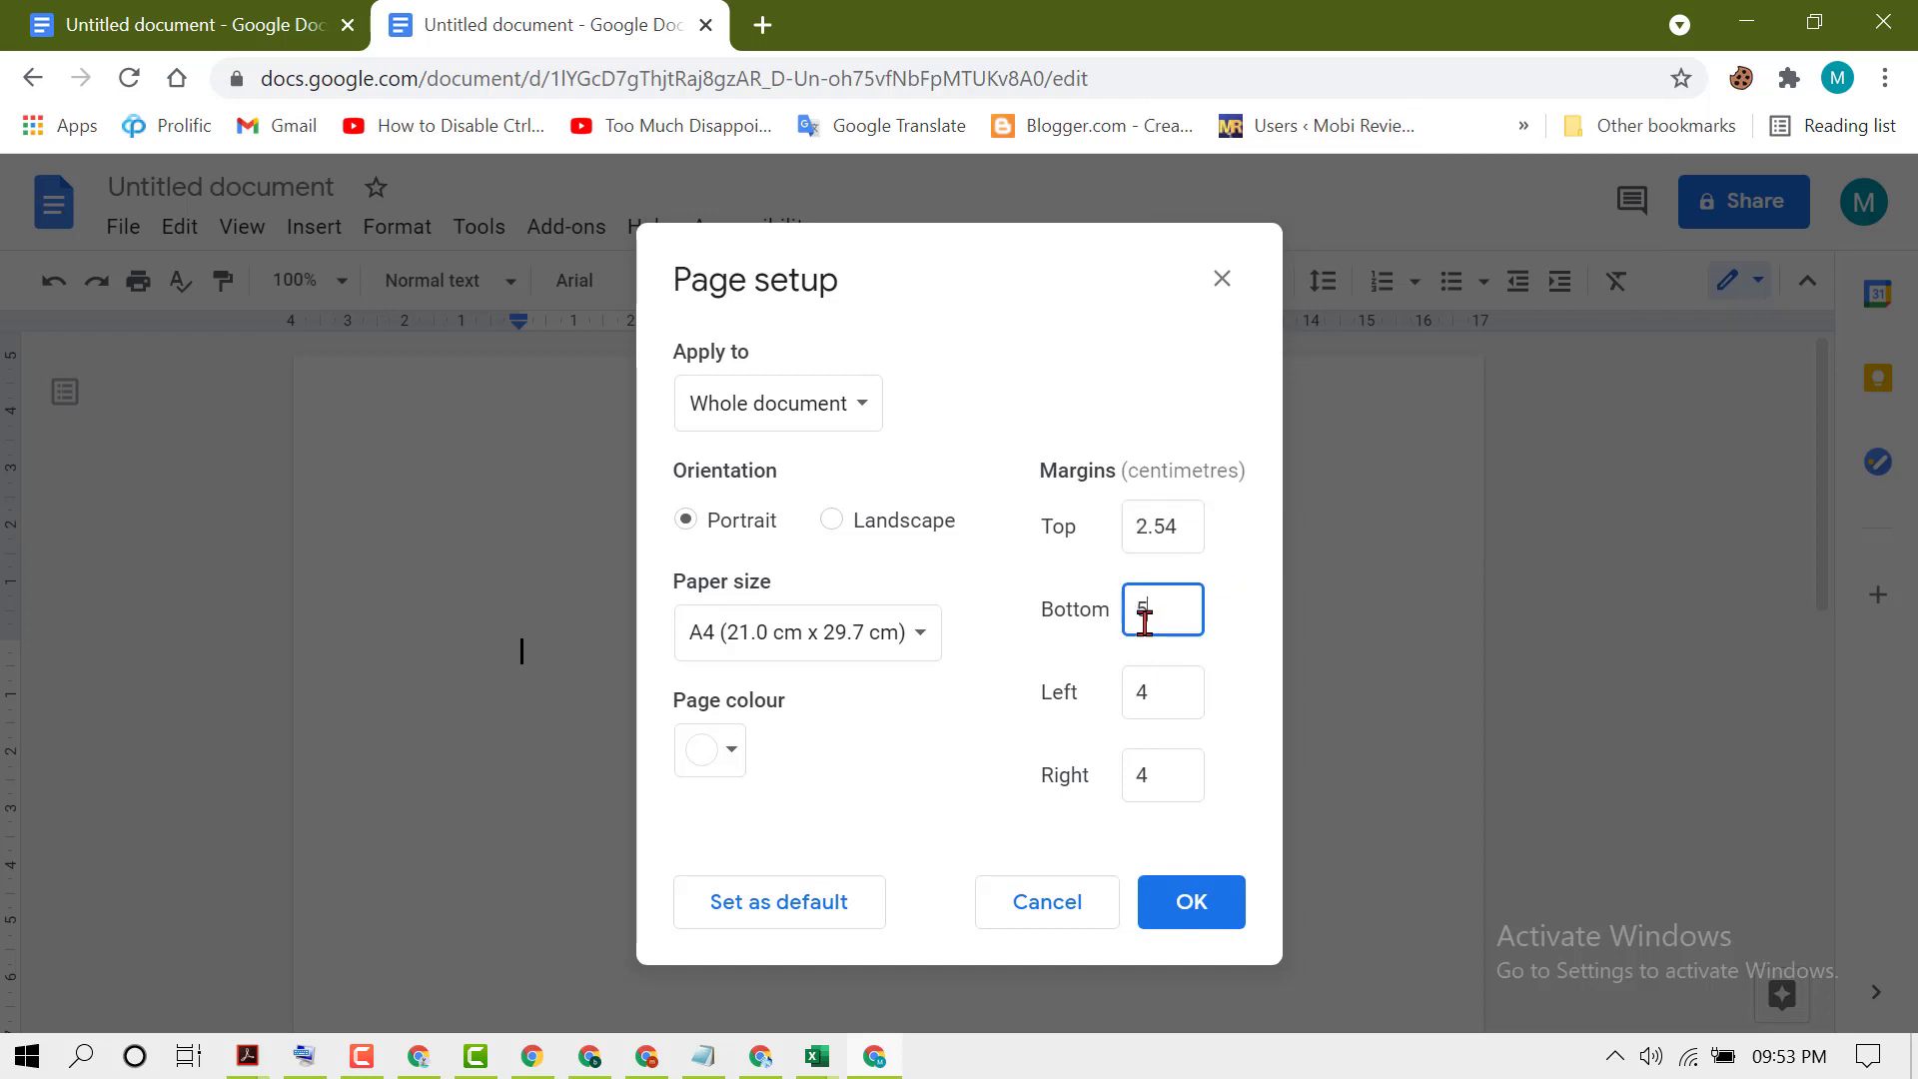
right_click(1160, 609)
text(2.54)
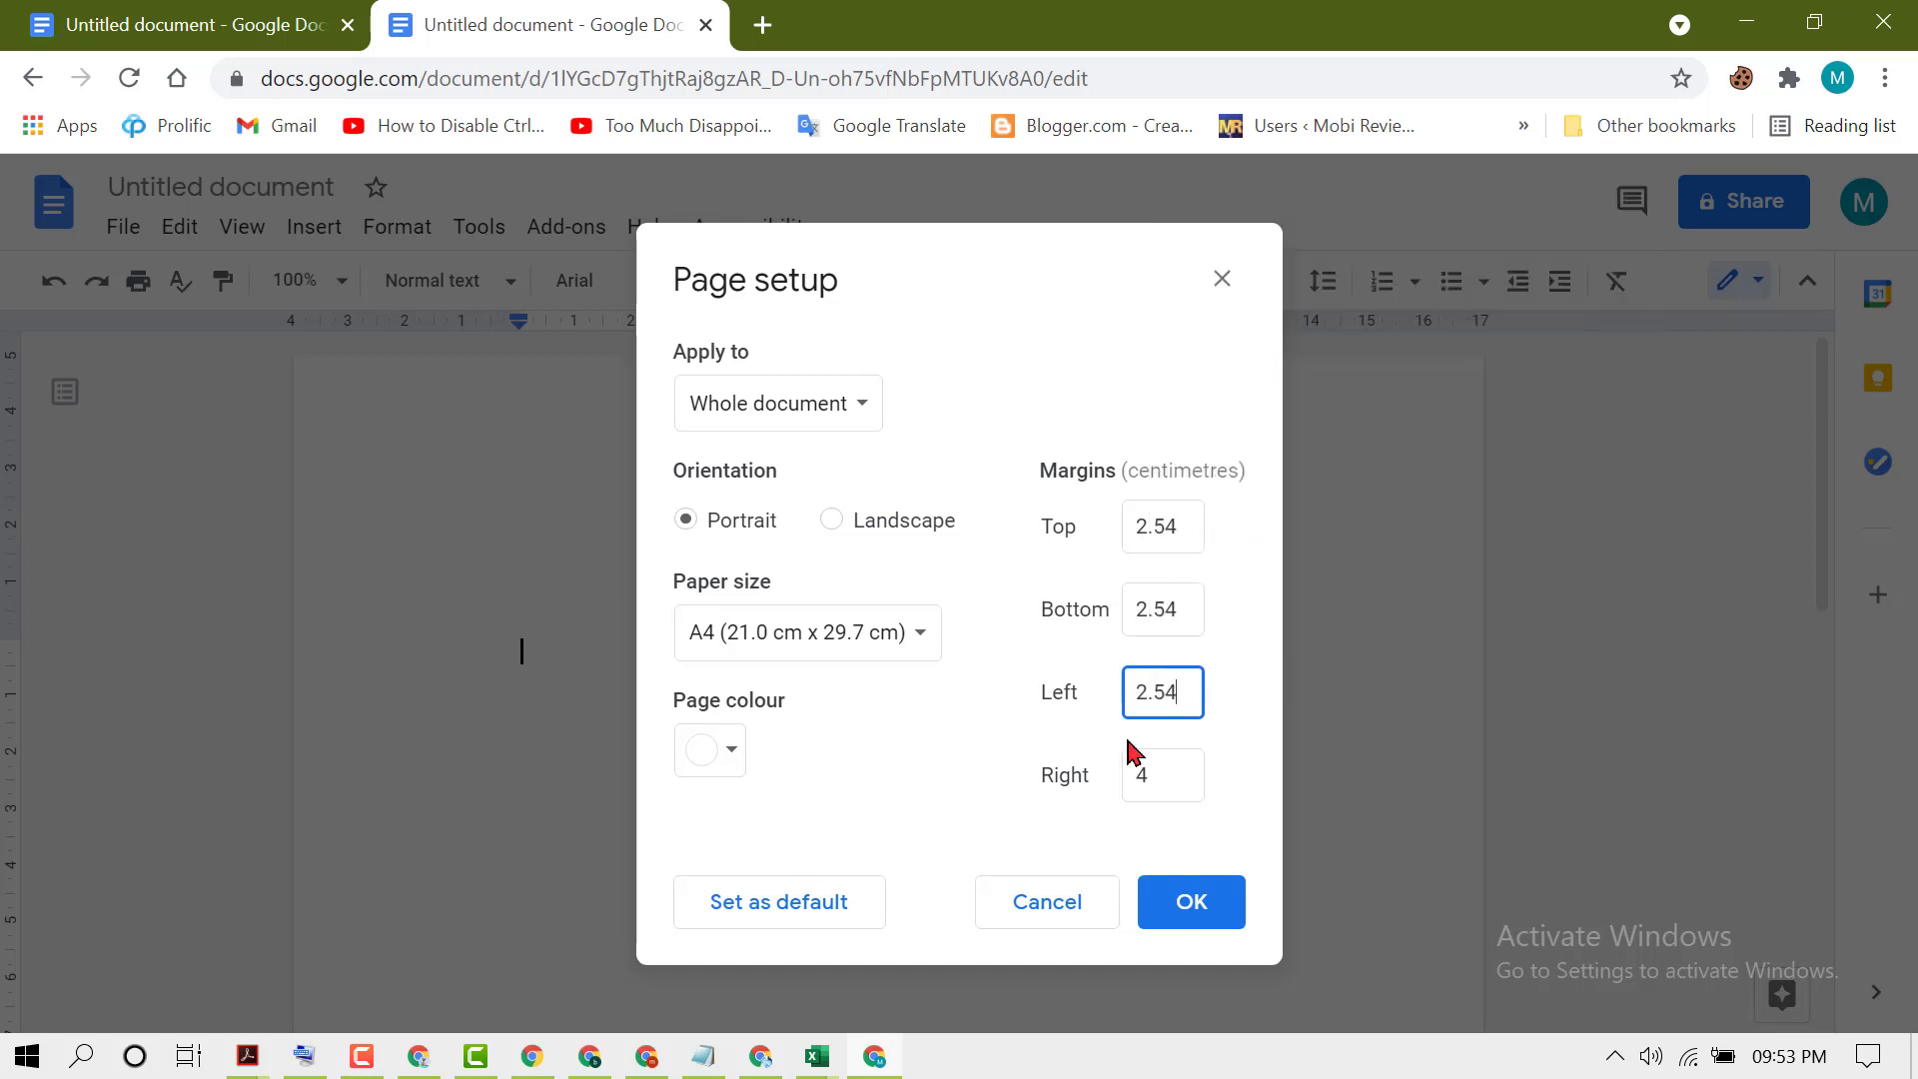
click(1161, 774)
text(2.54)
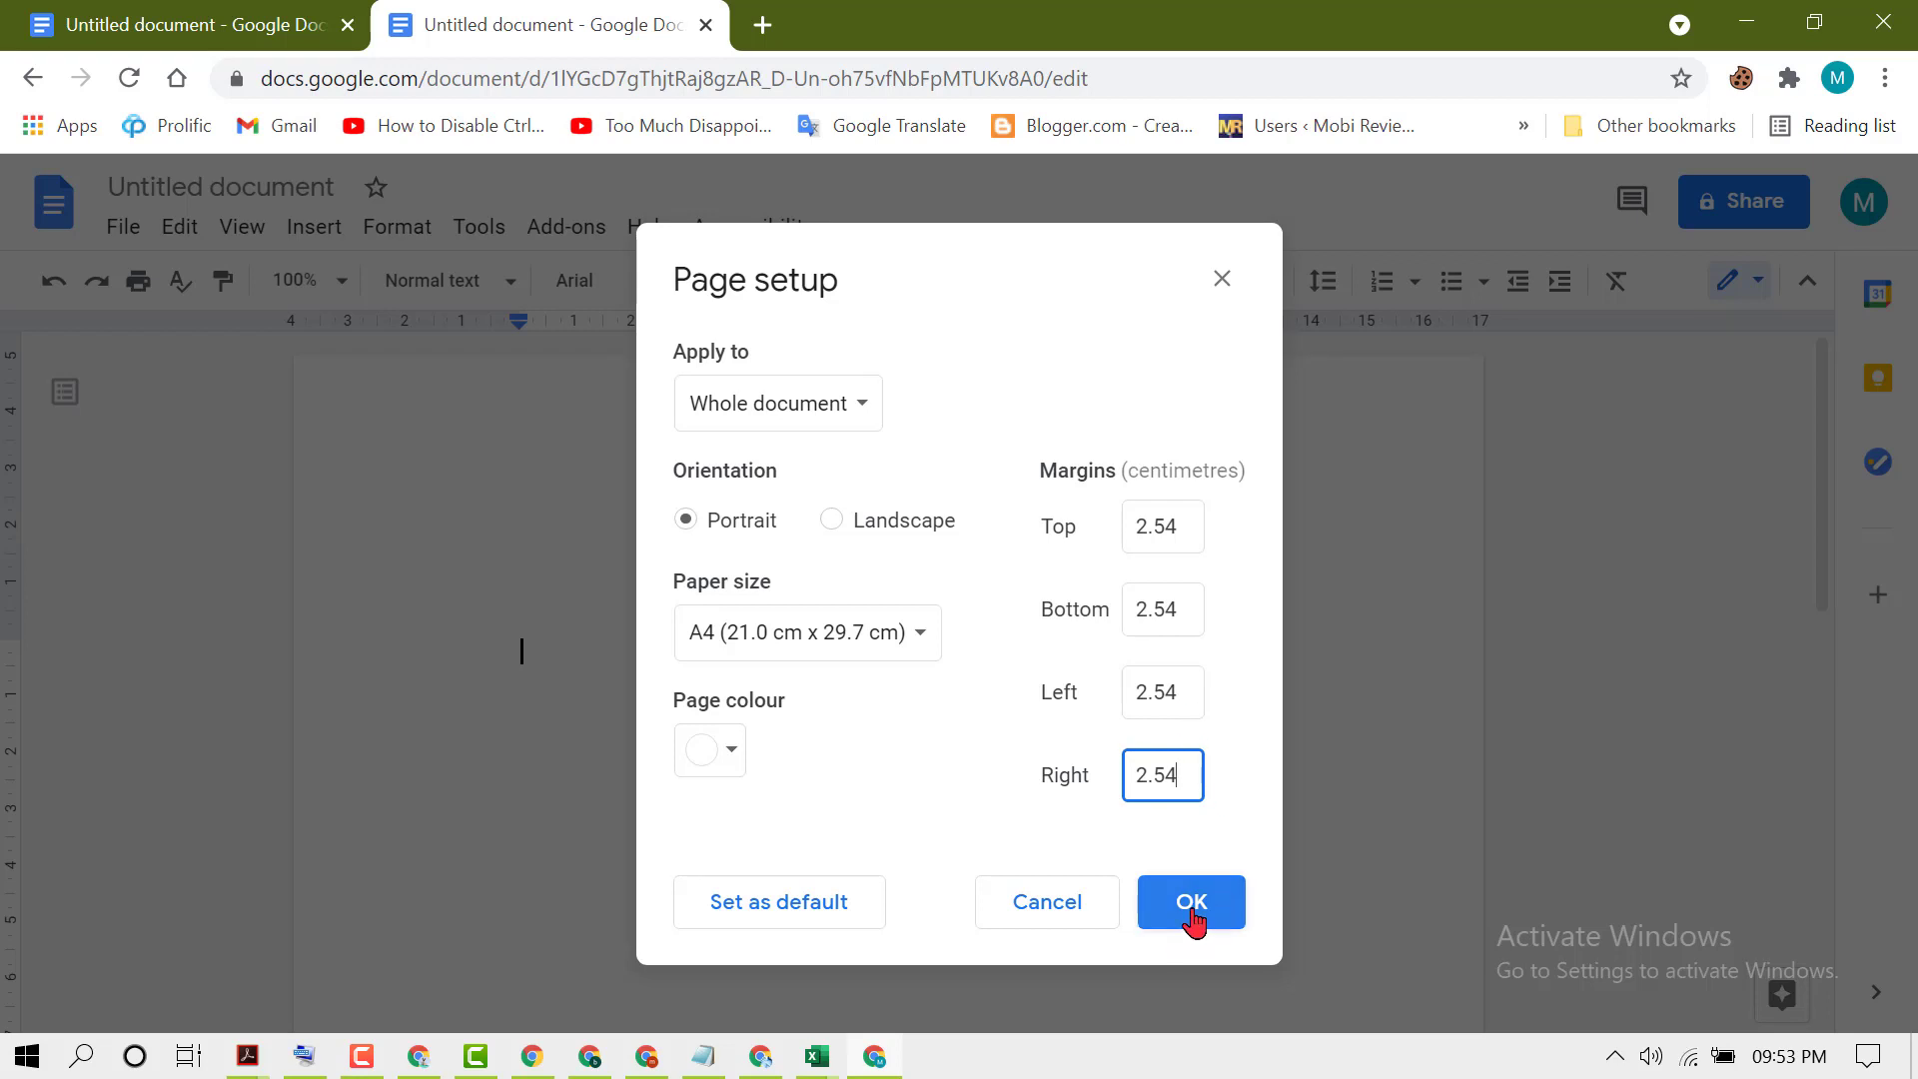
click(1189, 903)
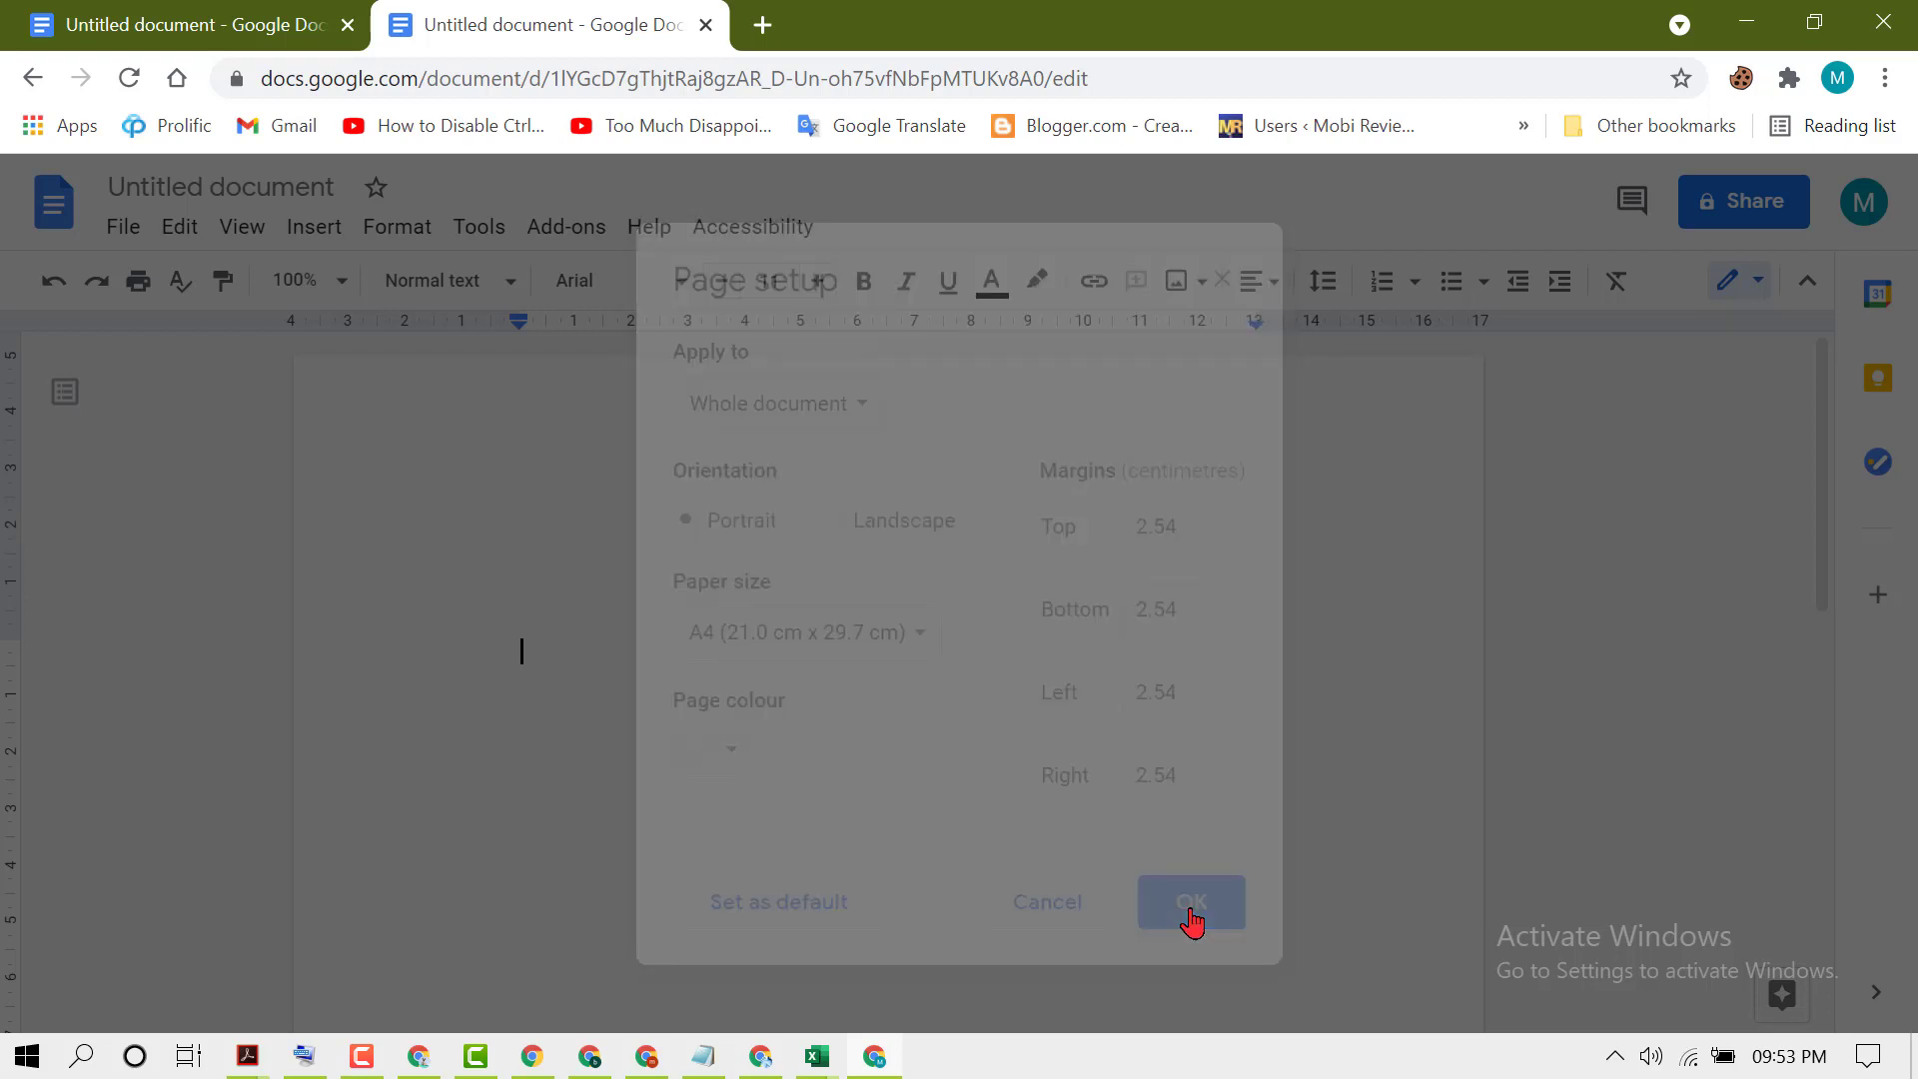
click(1187, 901)
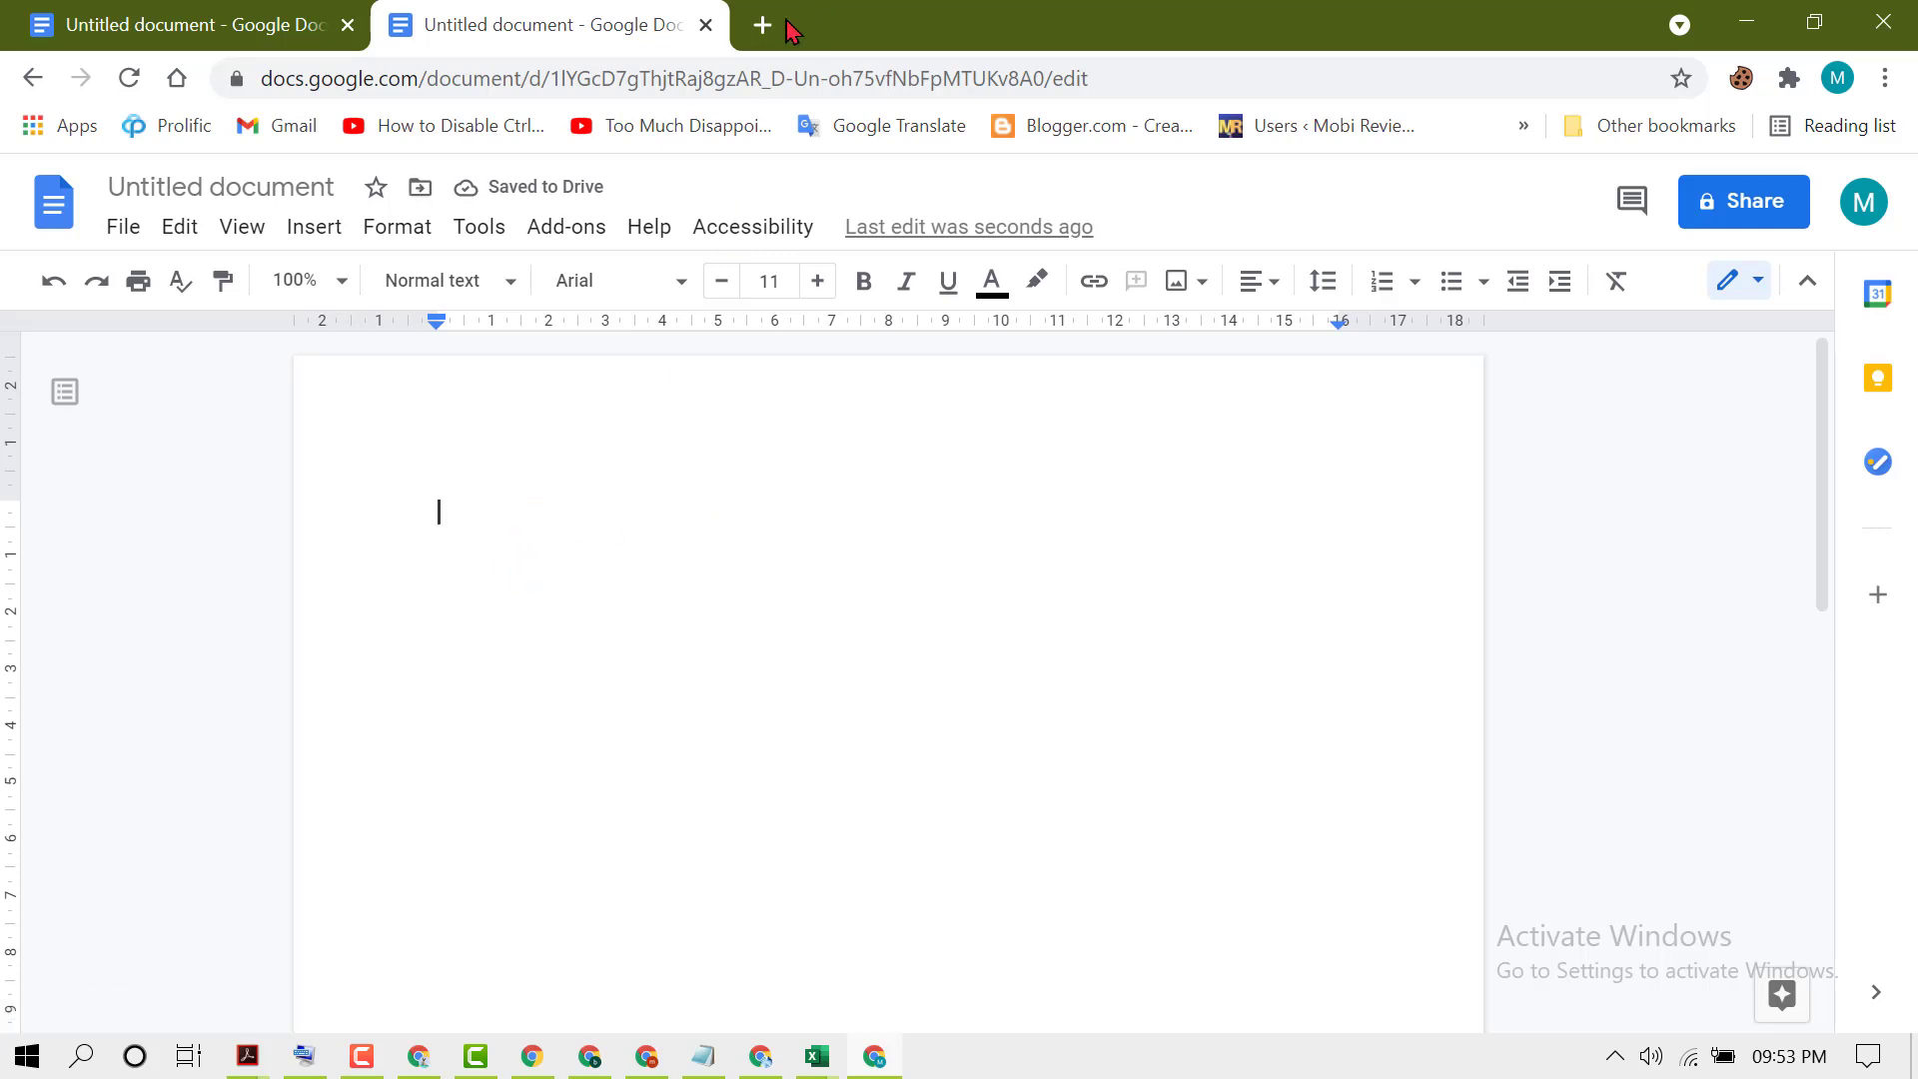
click(759, 24)
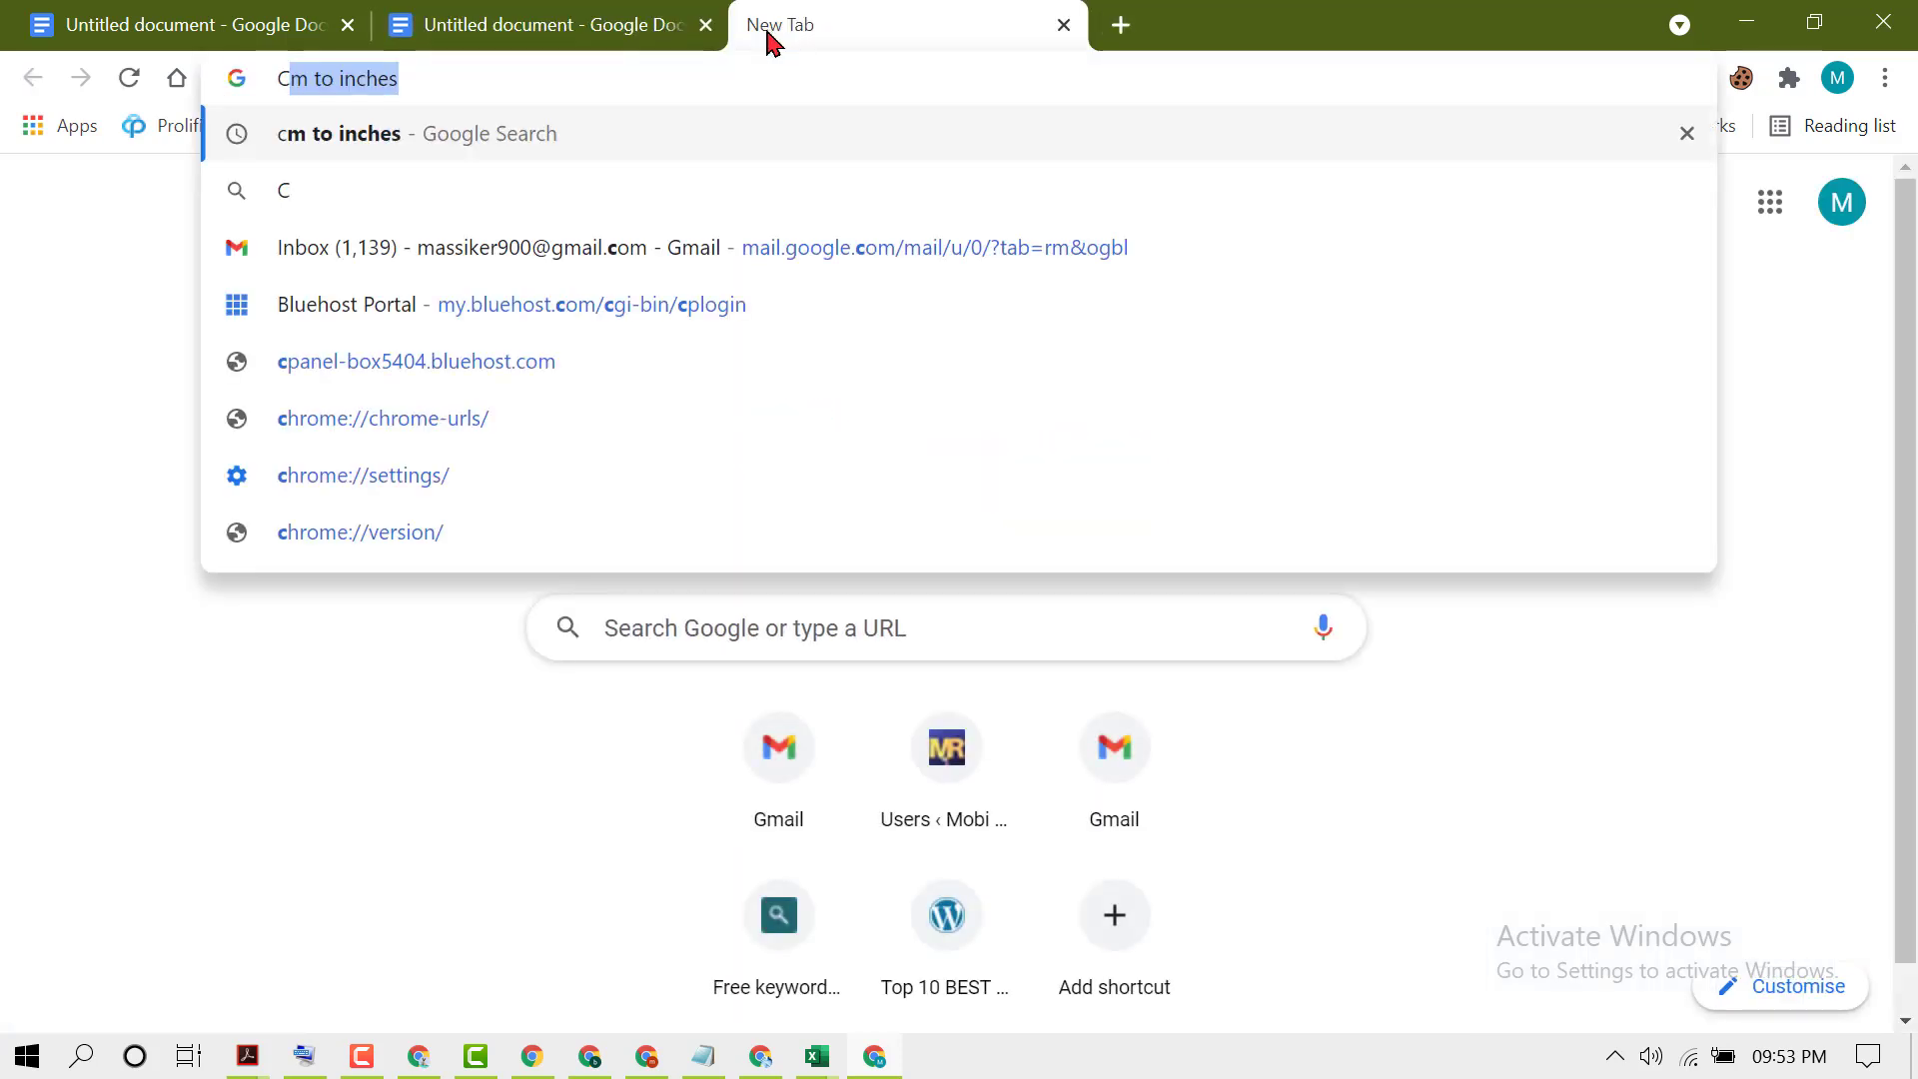
mouse_move(338, 170)
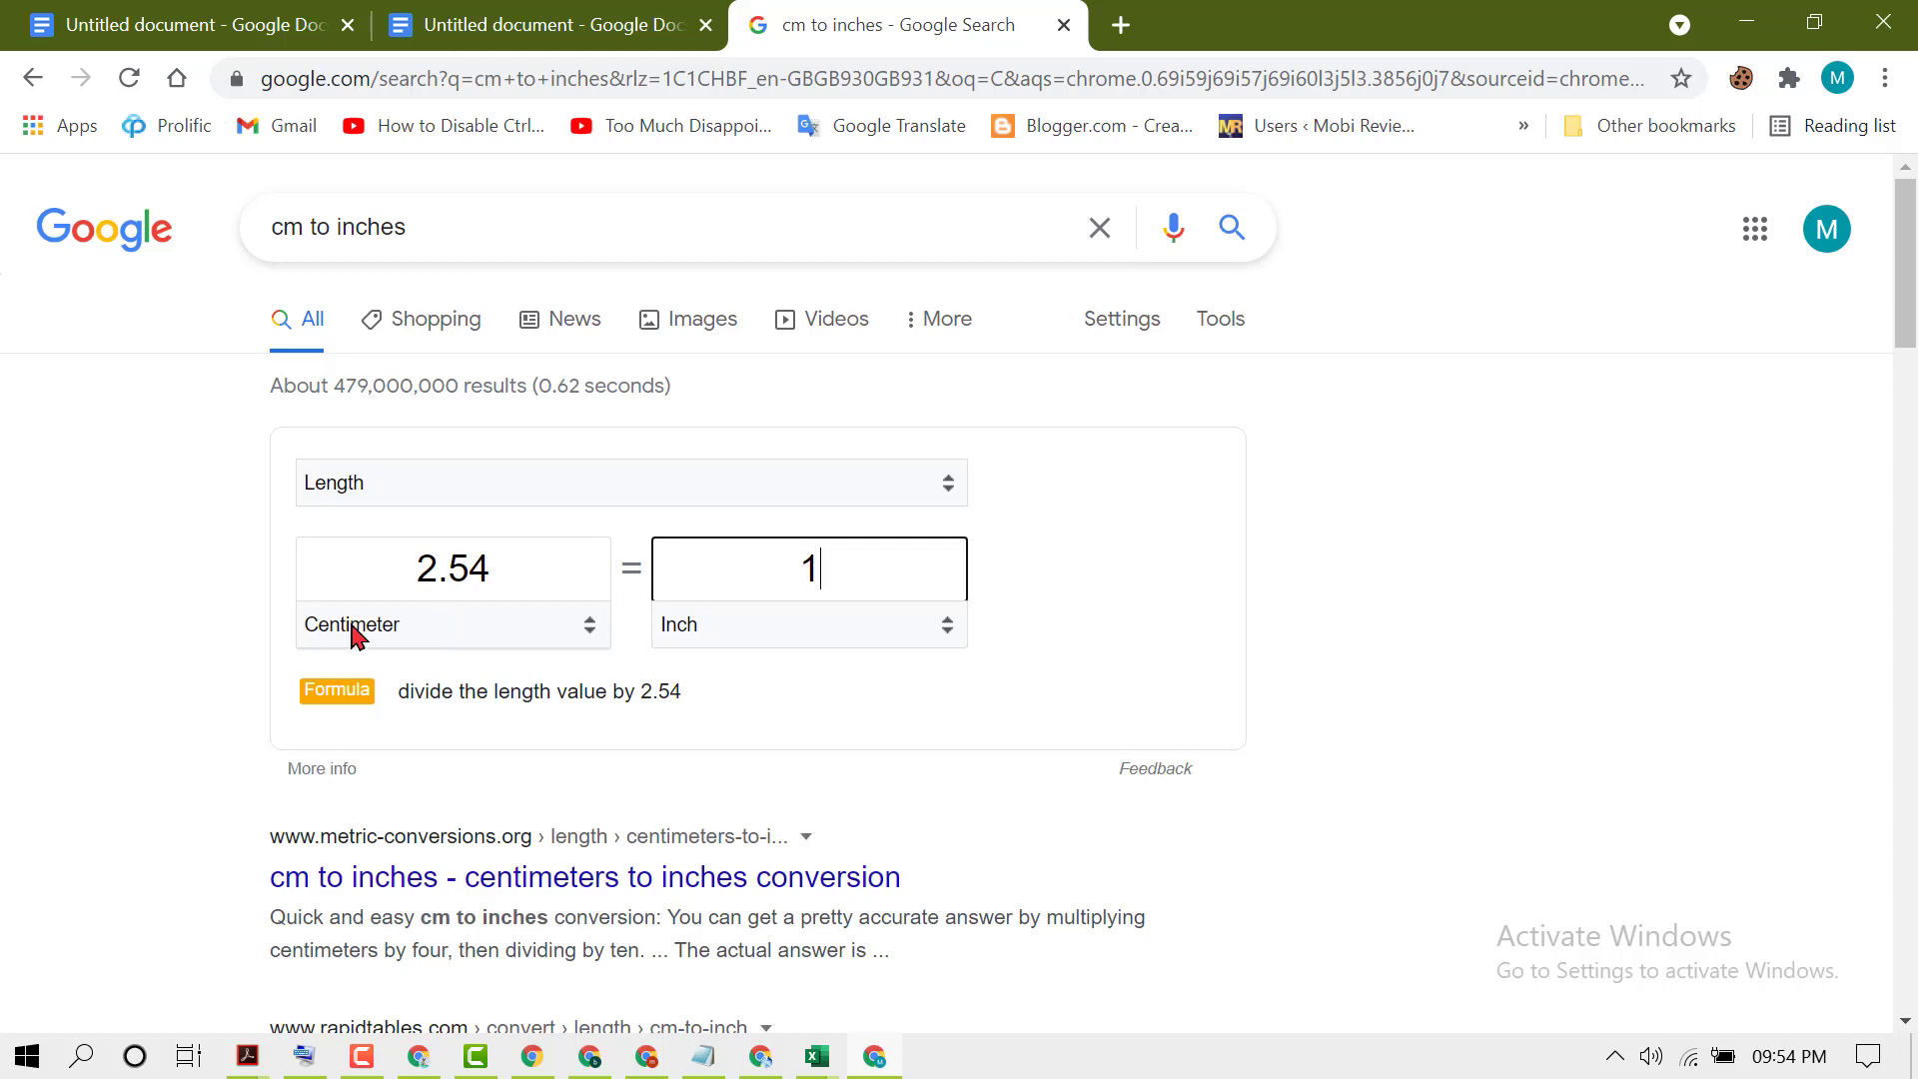
- Return to the edited document after confirming 2.54 cm equals 1 inch
click(544, 24)
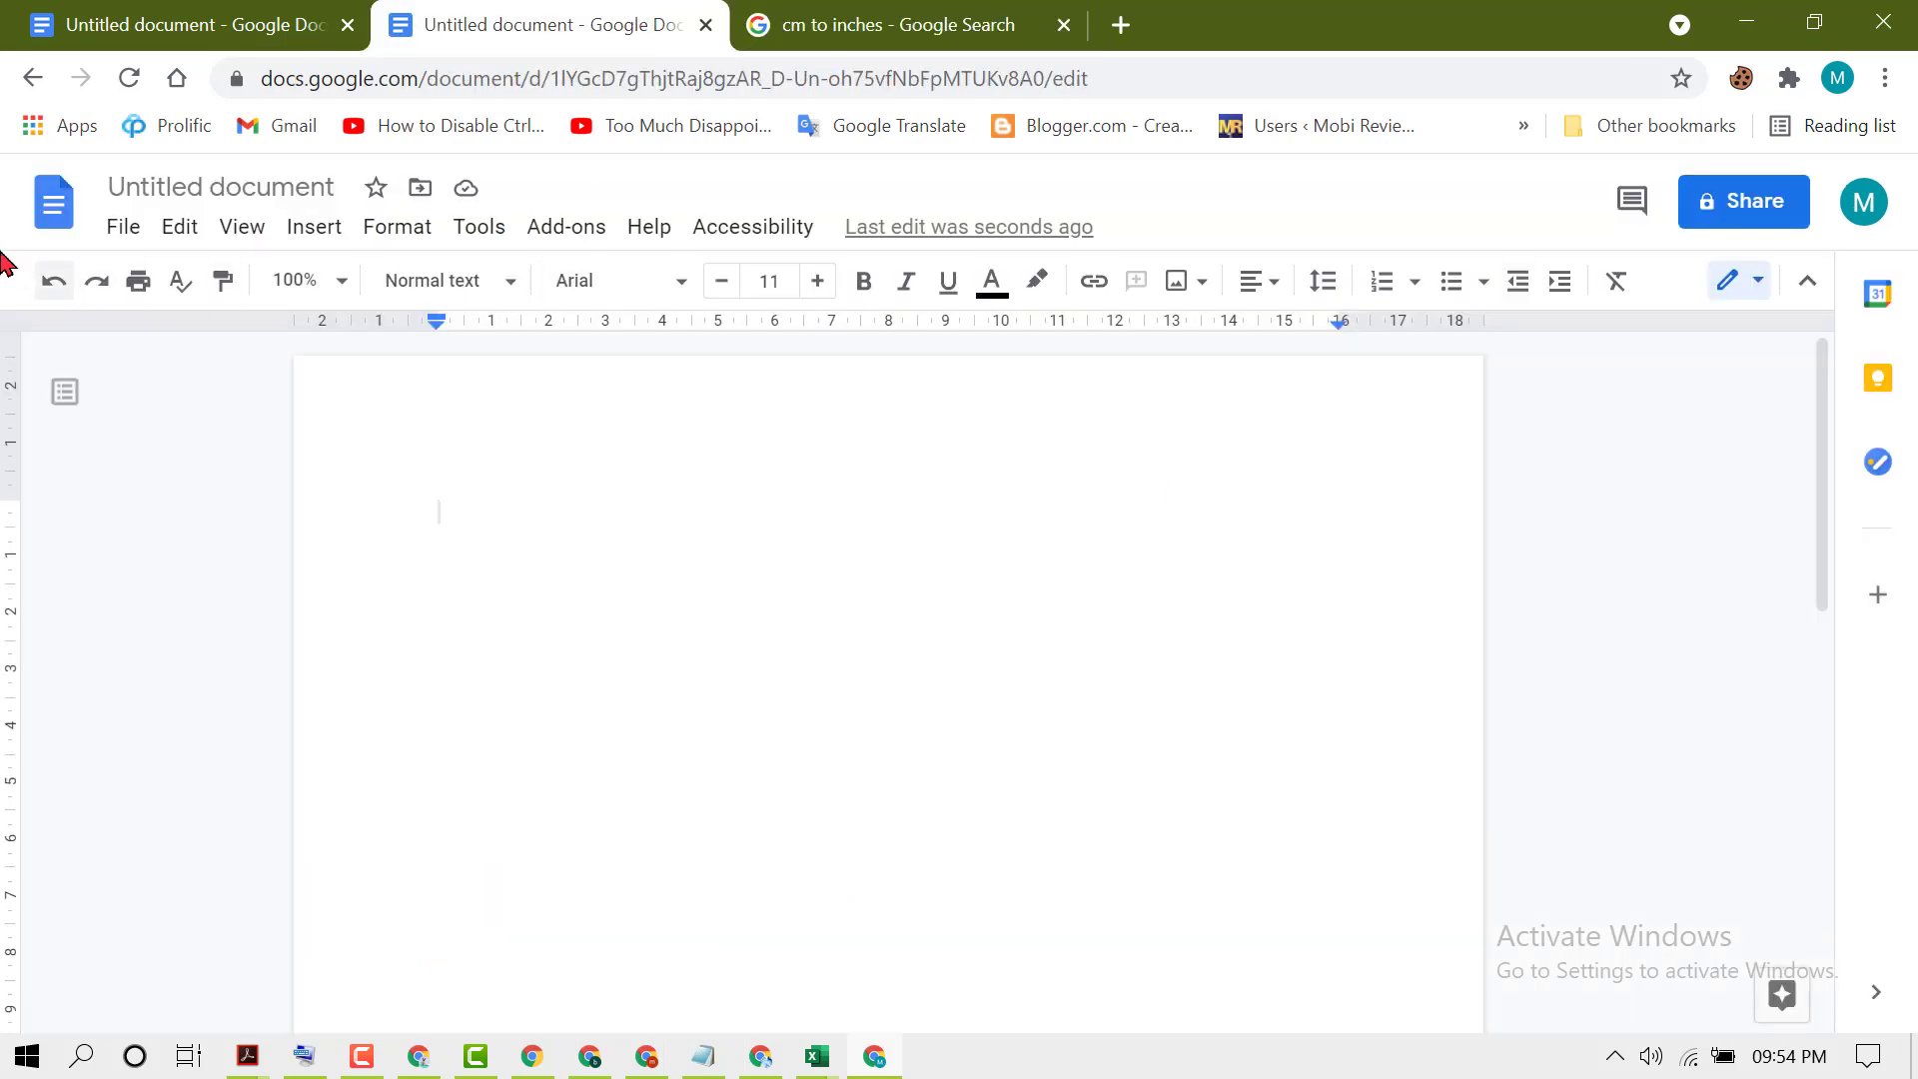
- Reopen Page setup and verify the top, bottom, left and right margins read 2.54 cm
click(122, 227)
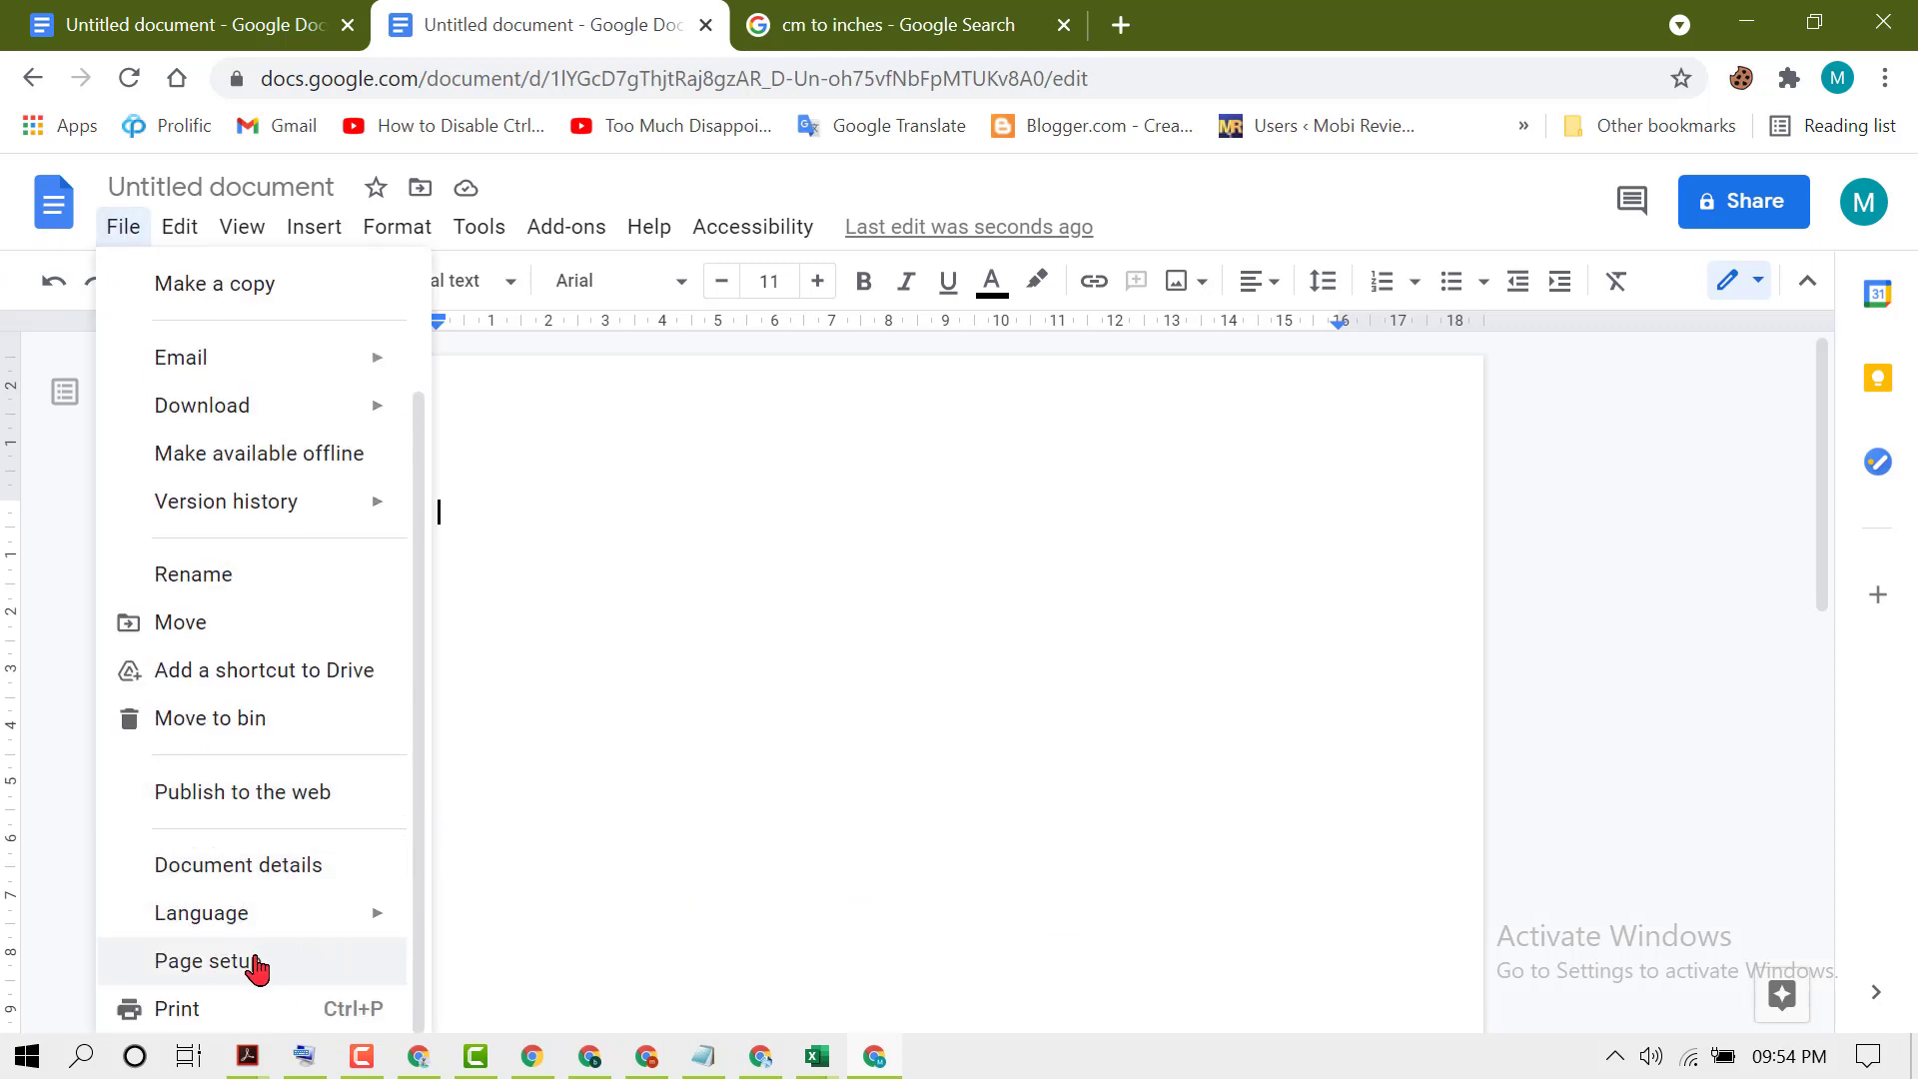
click(212, 960)
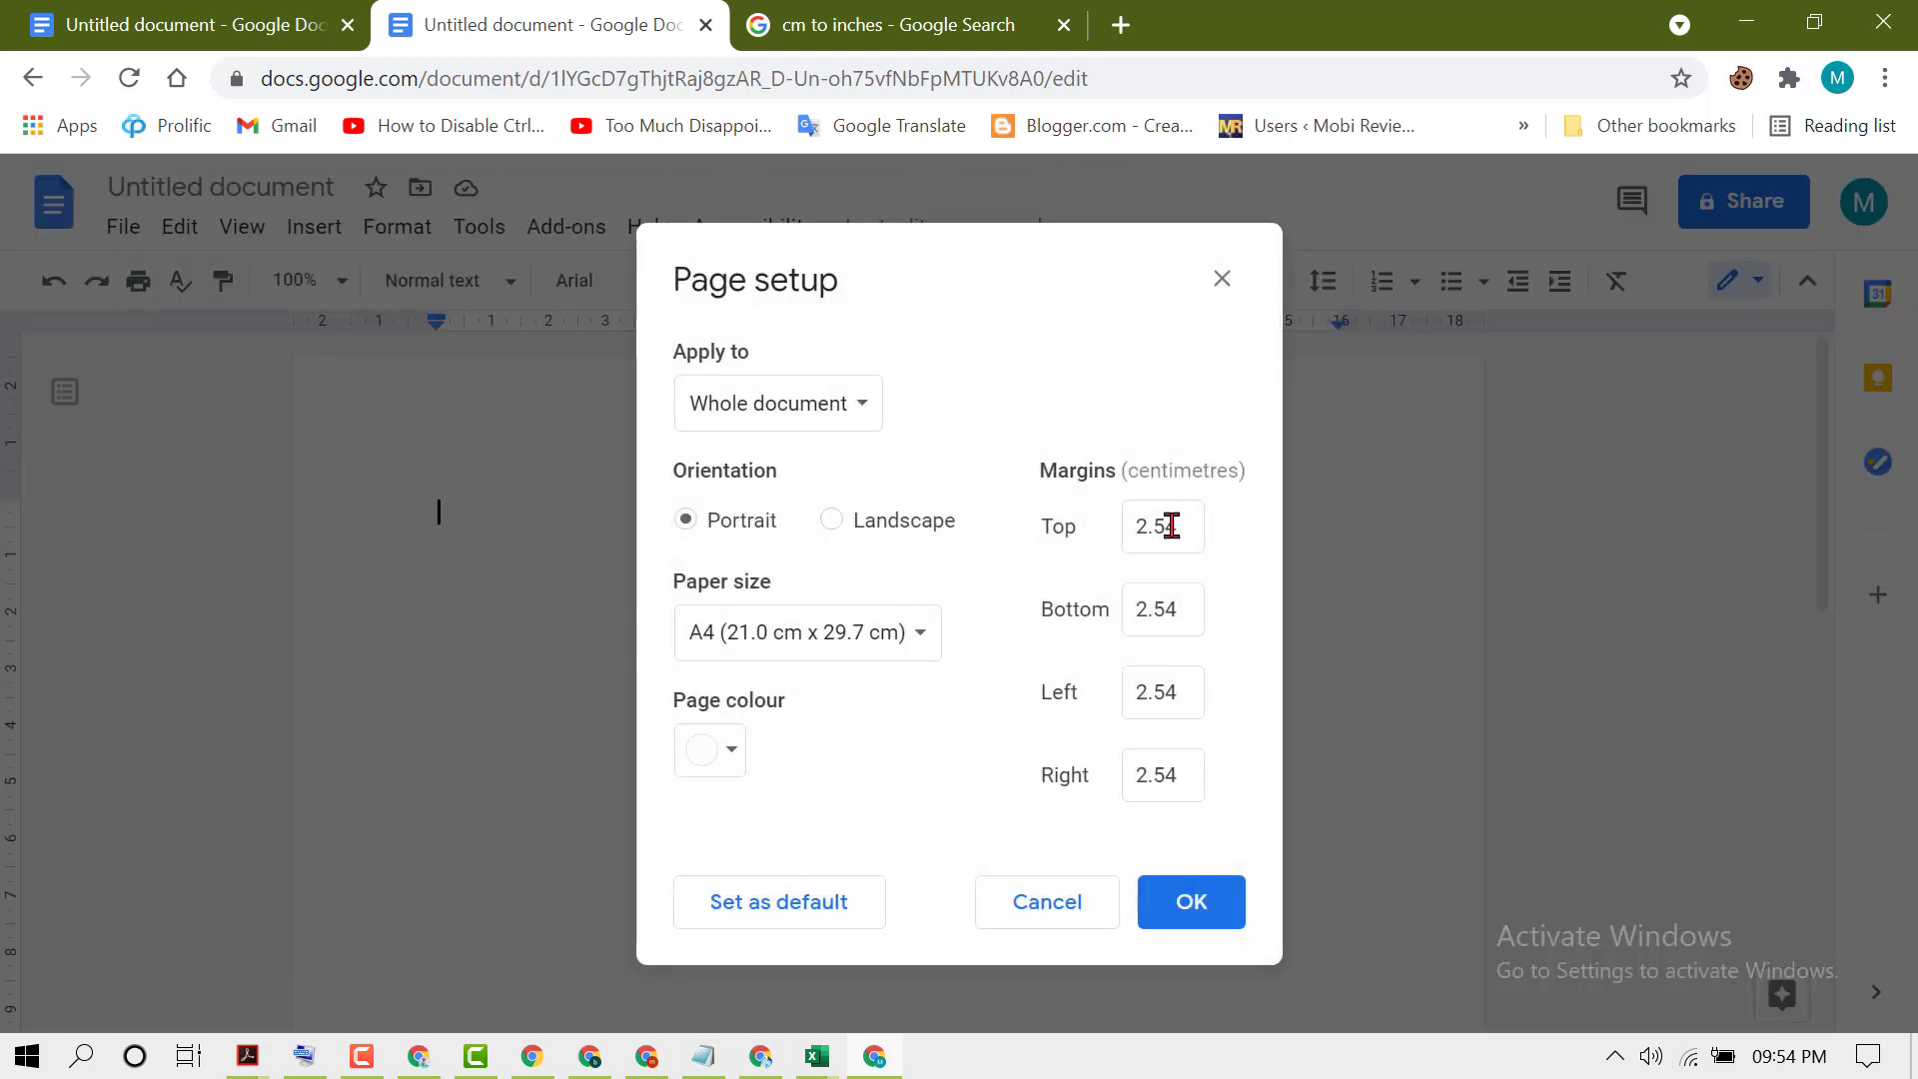
triple_click(1160, 527)
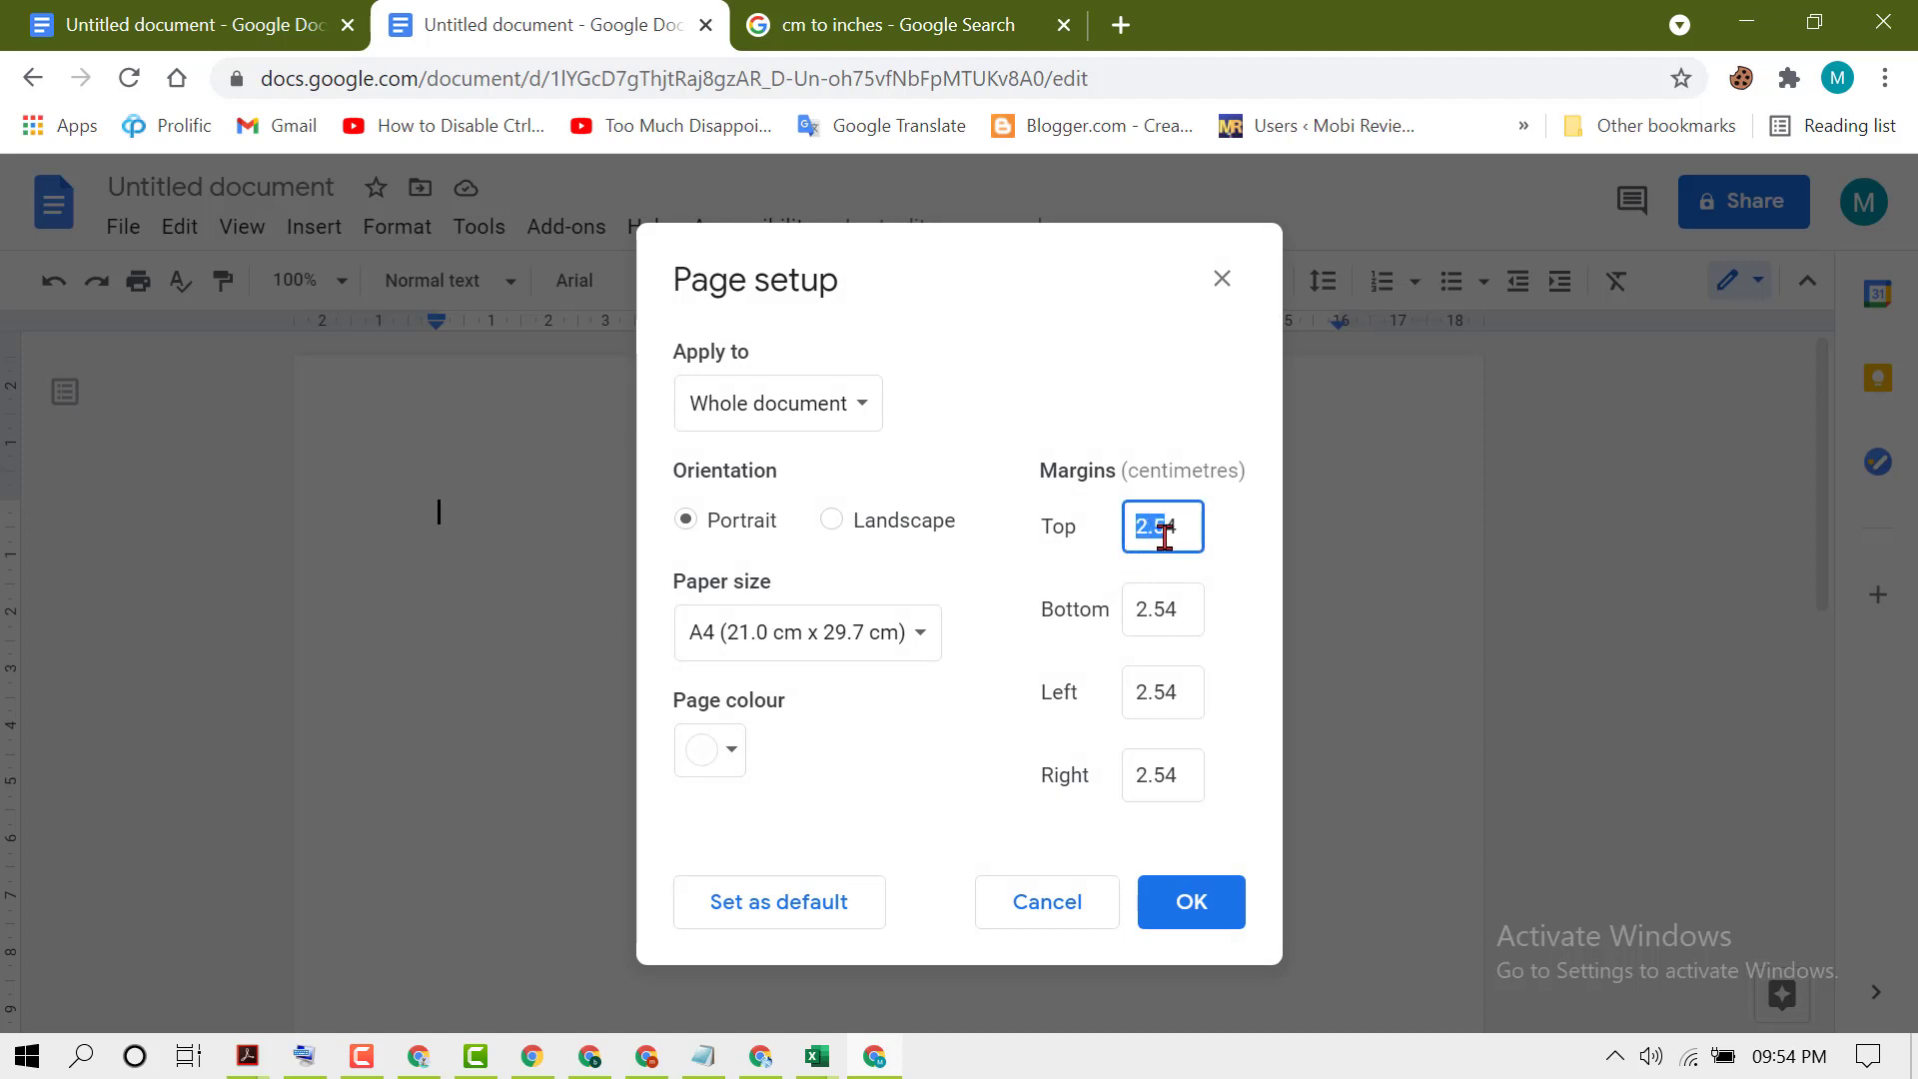
click(1160, 610)
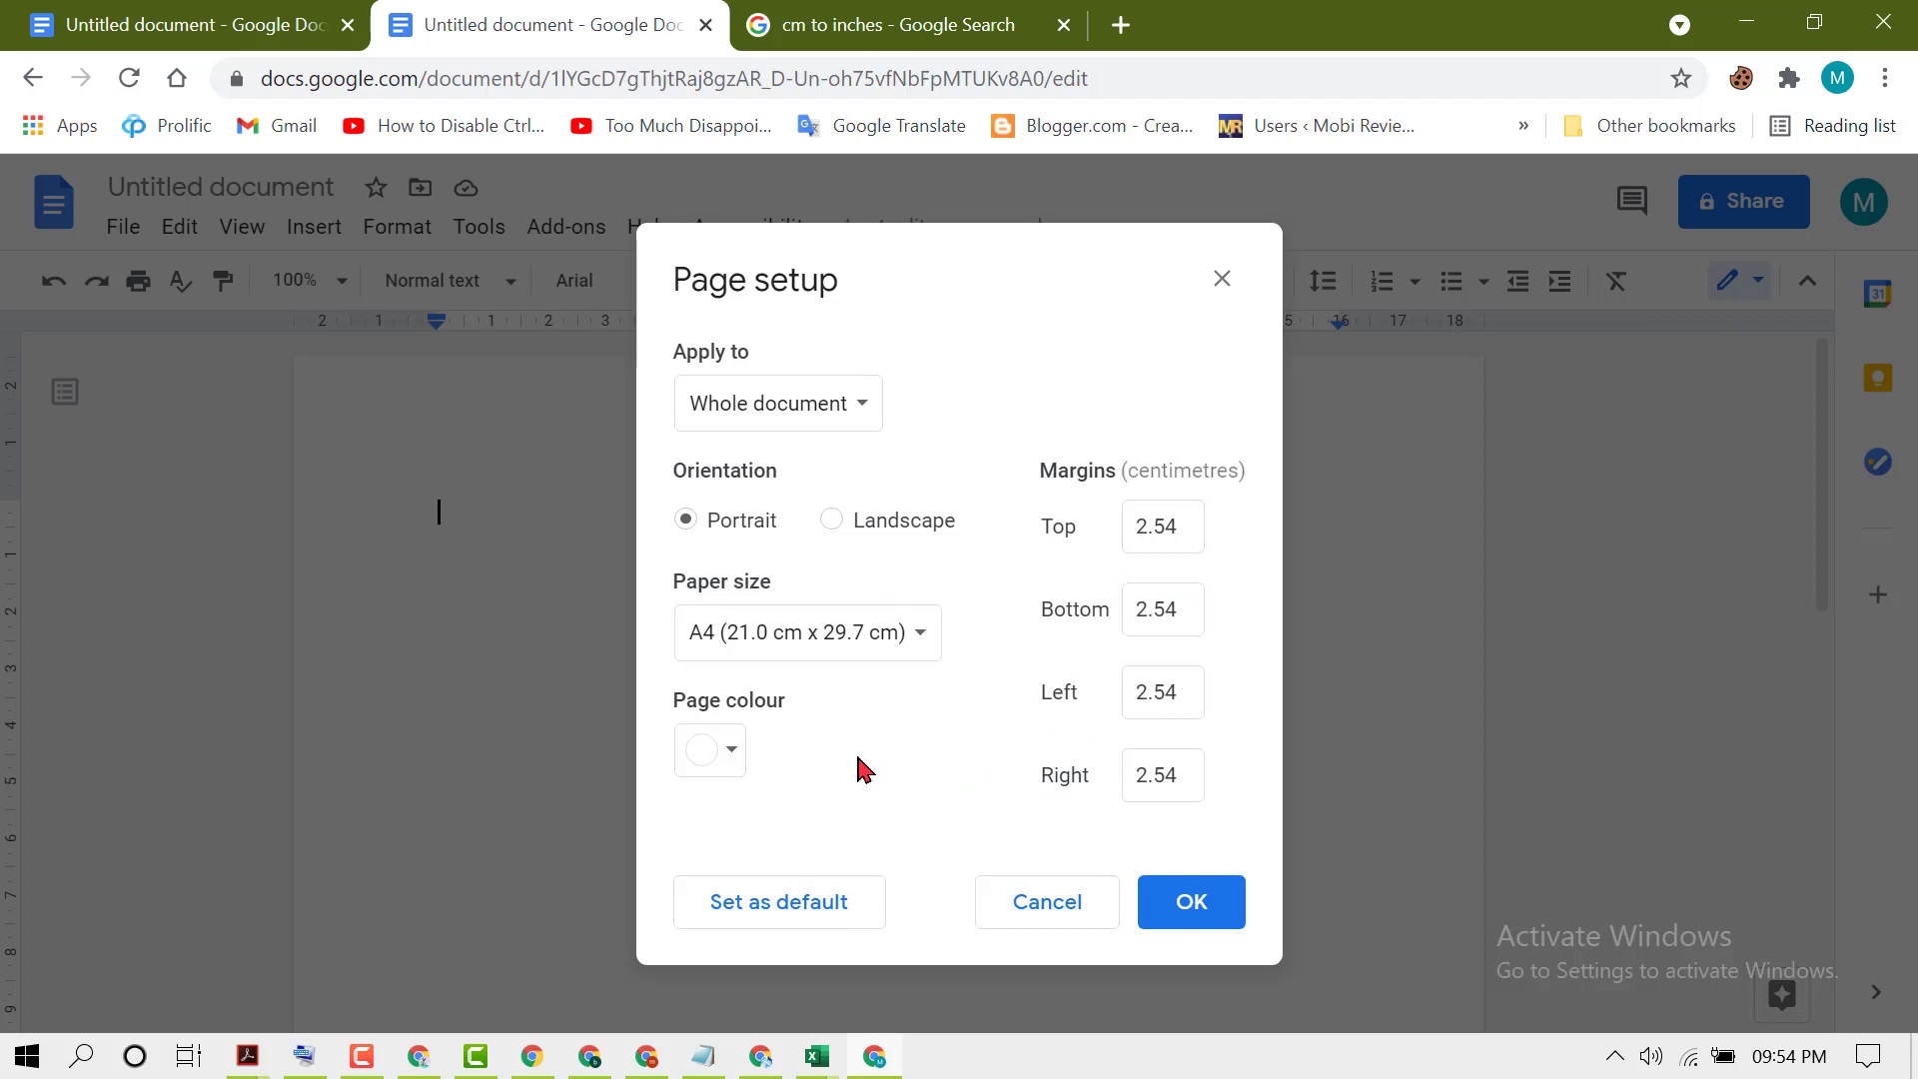
mouse_move(901, 758)
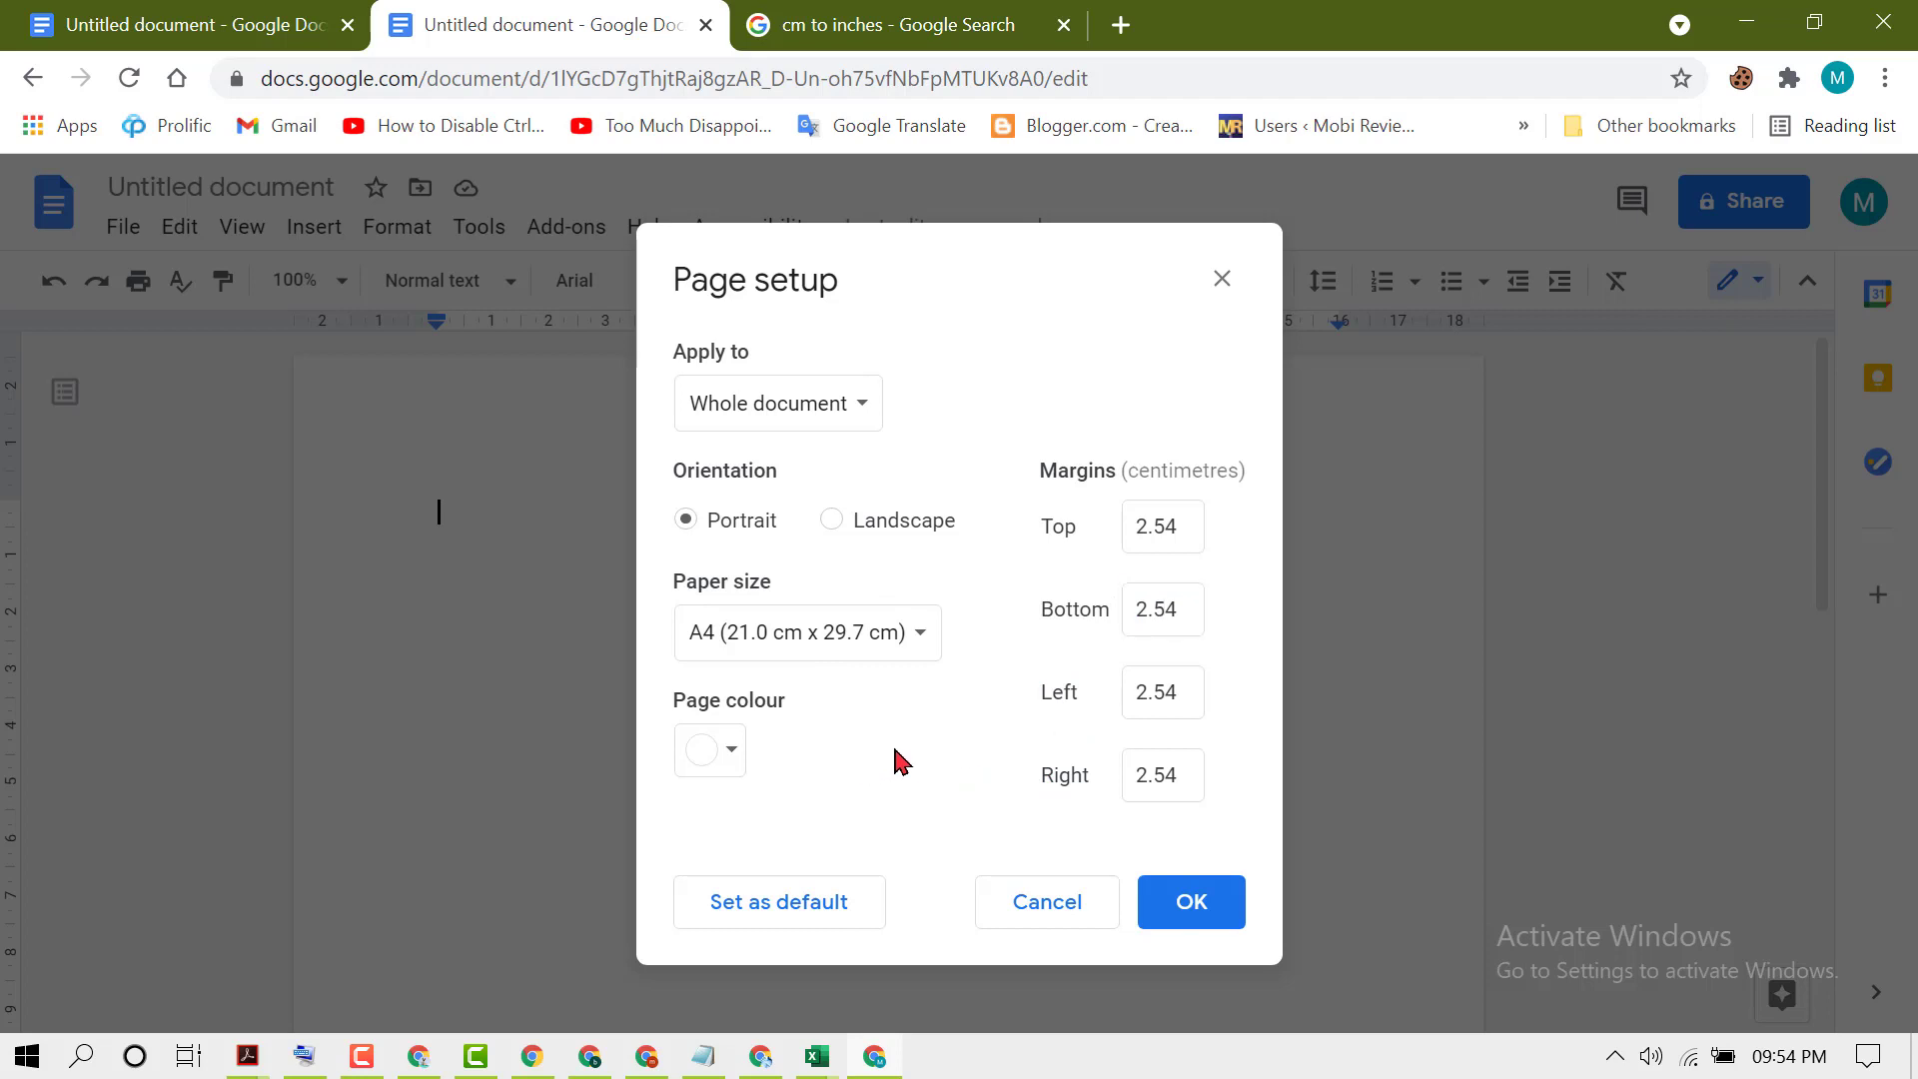